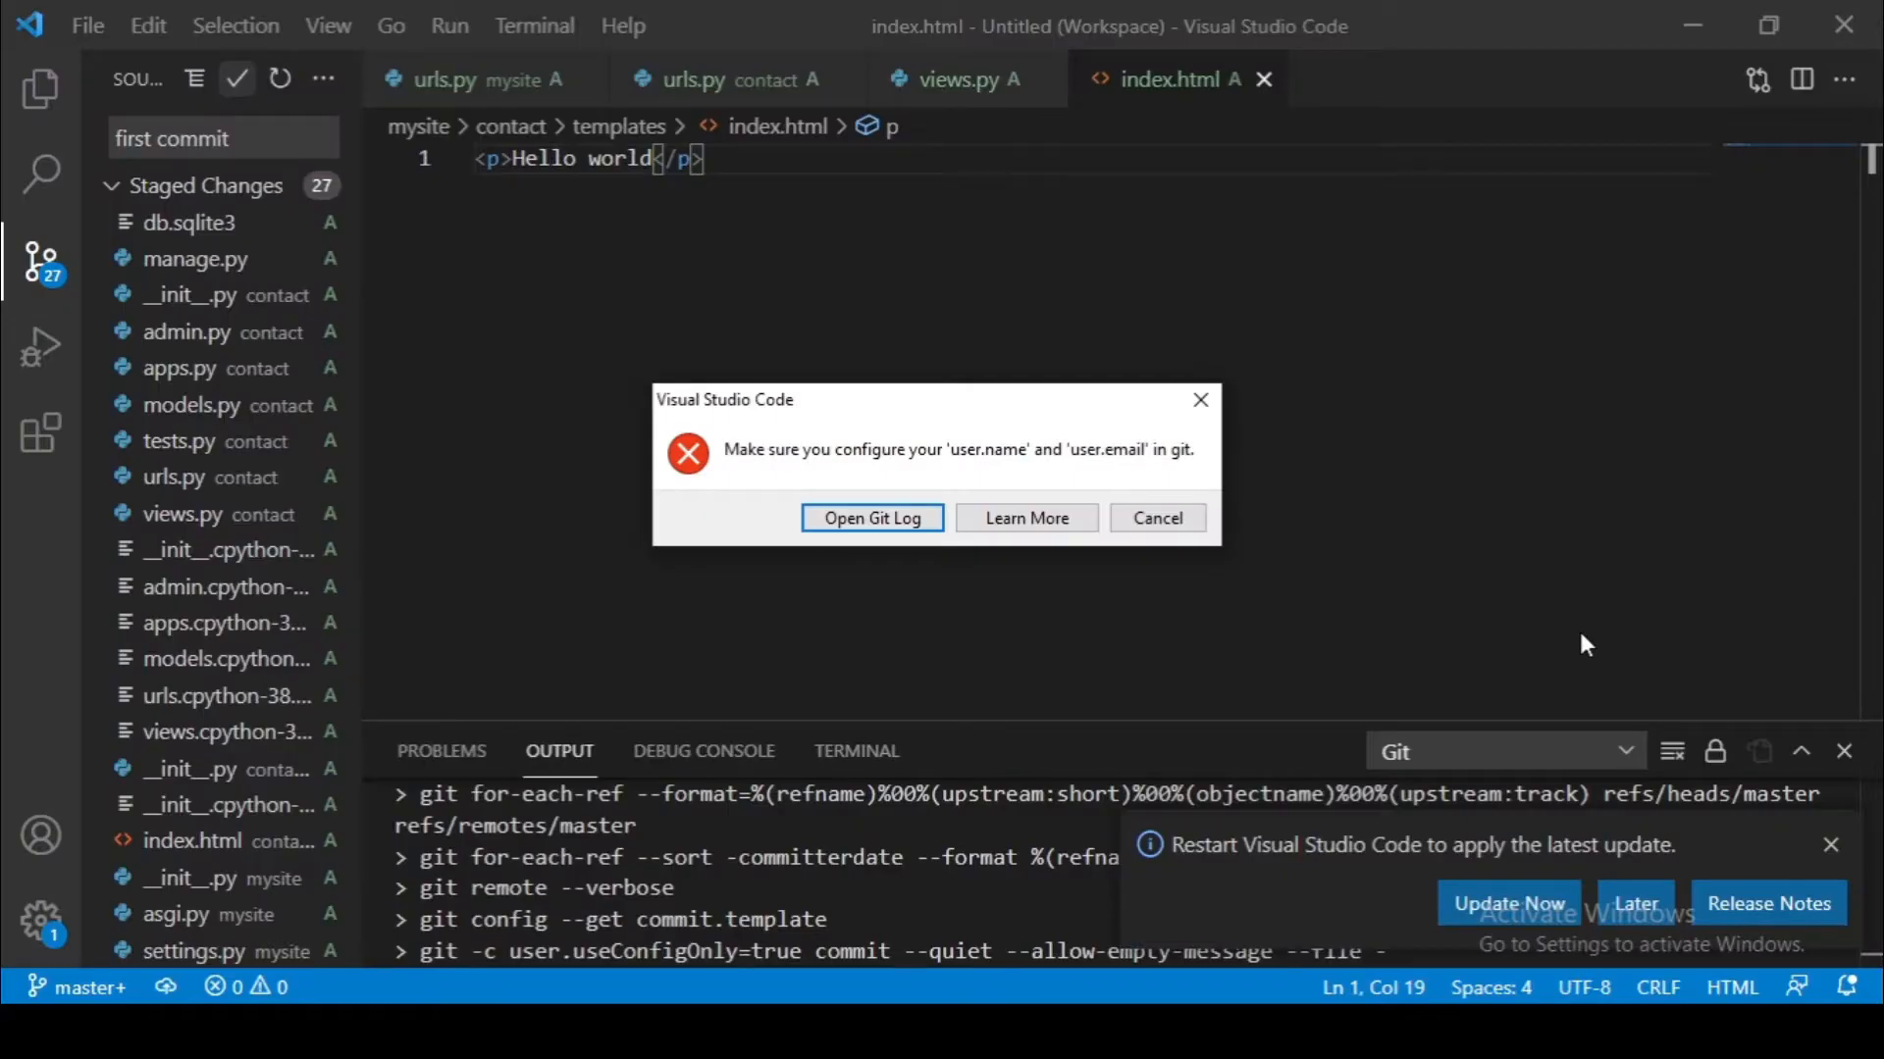
{"action": "mouse_move", "coordinate": [1489, 537]}
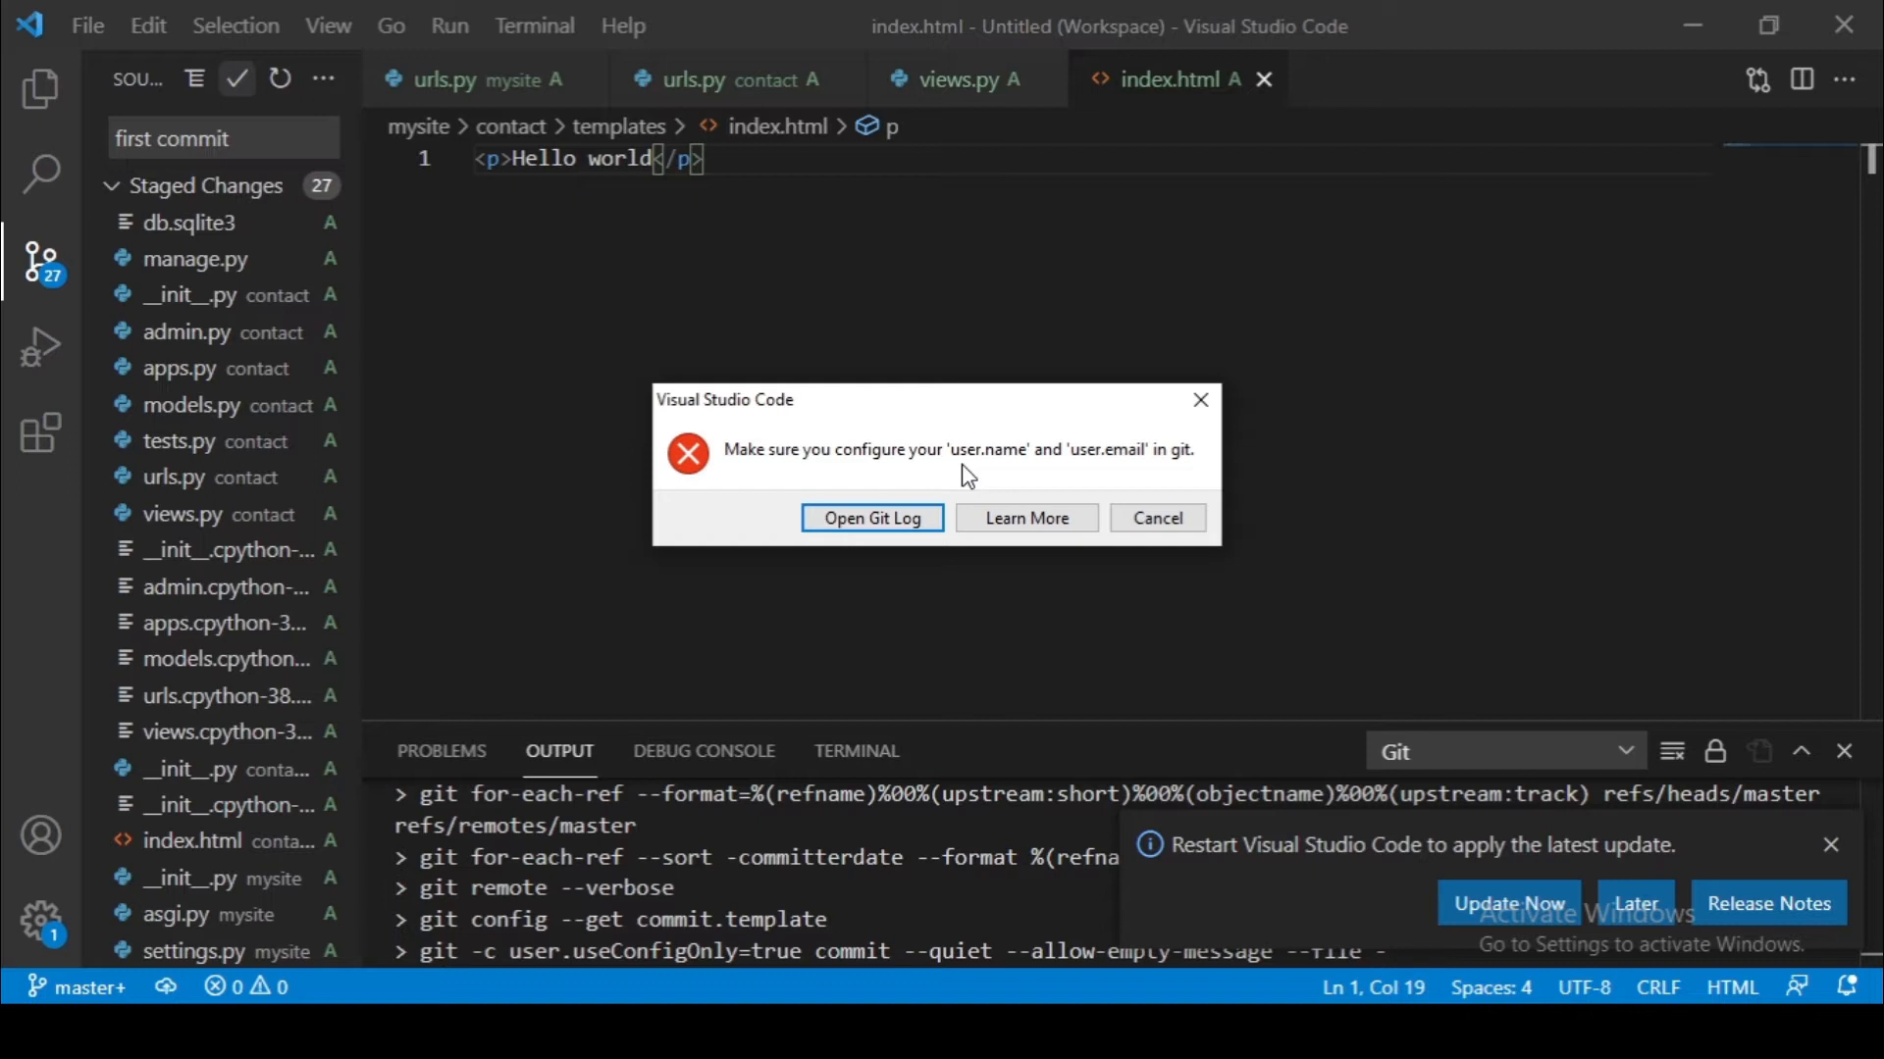
- Dismiss the Git warning and run git config --global user.name 'cipher' in the terminal
{"action": "left_click", "coordinate": [1158, 518]}
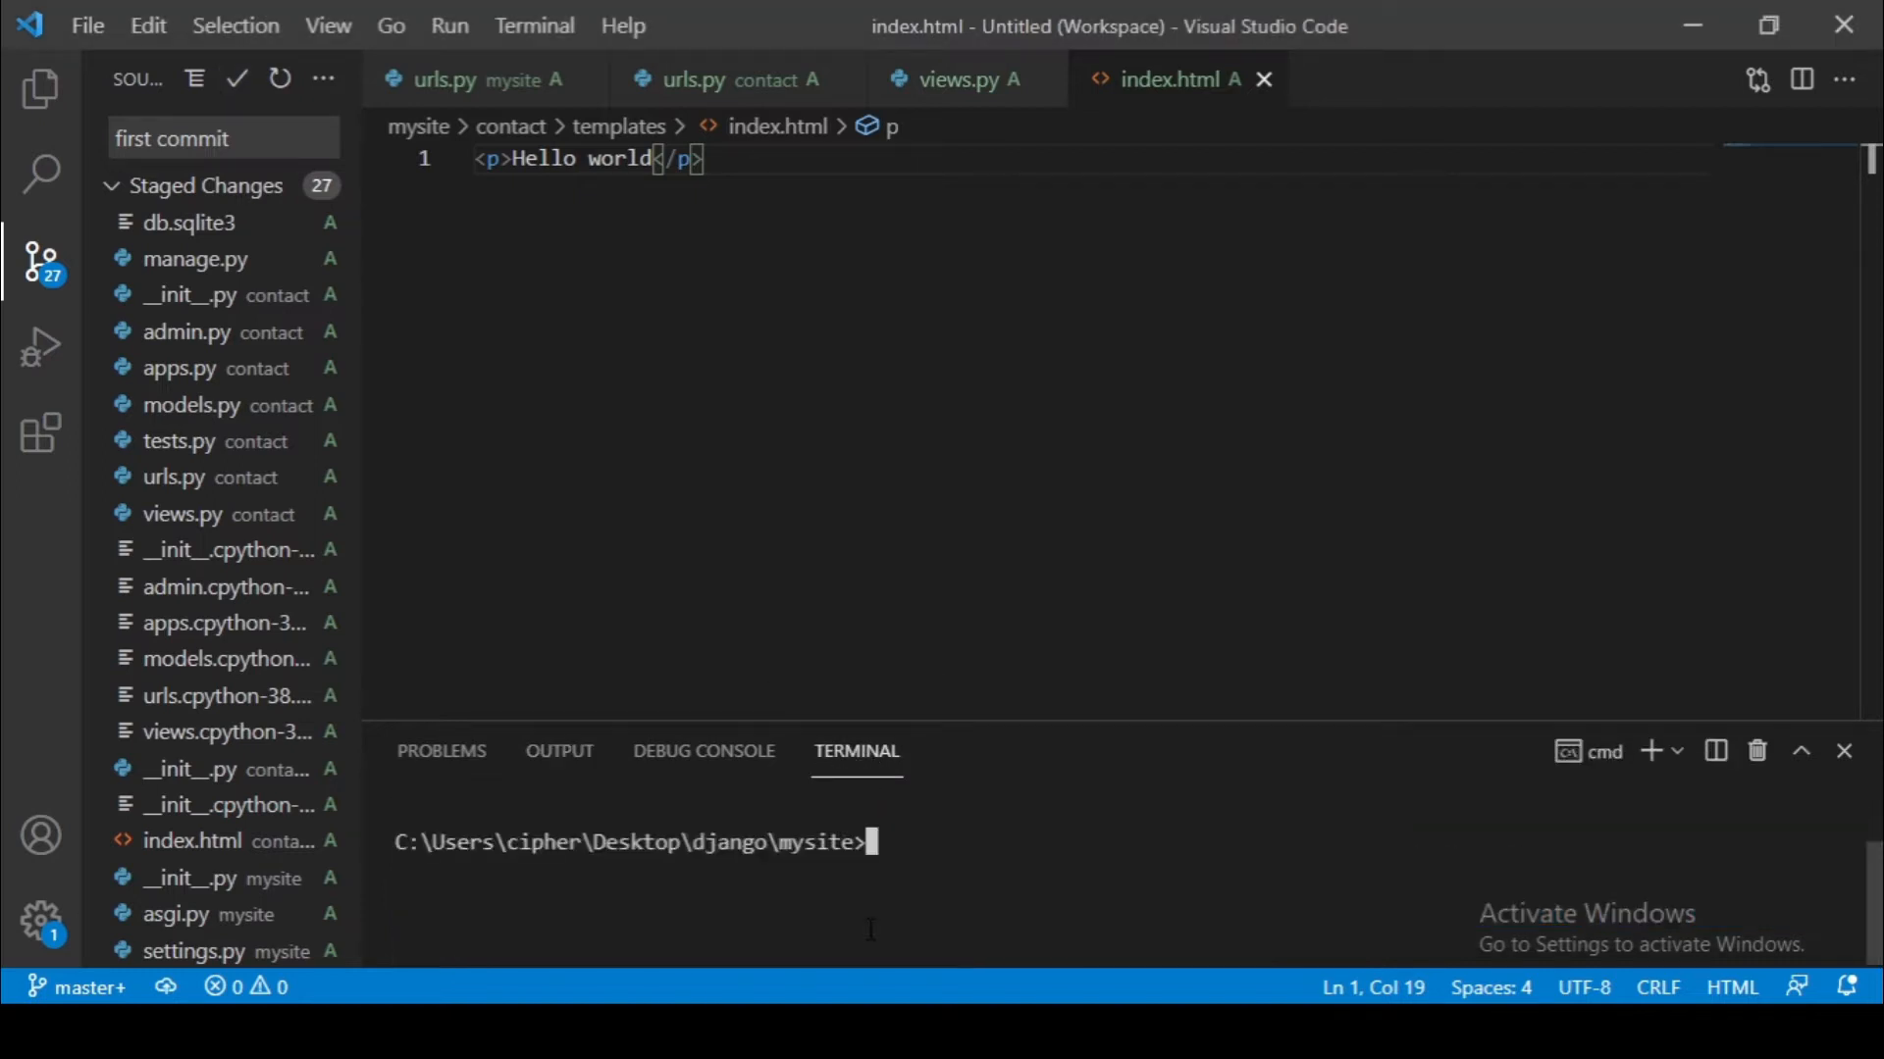
{"action": "type", "text": "git"}
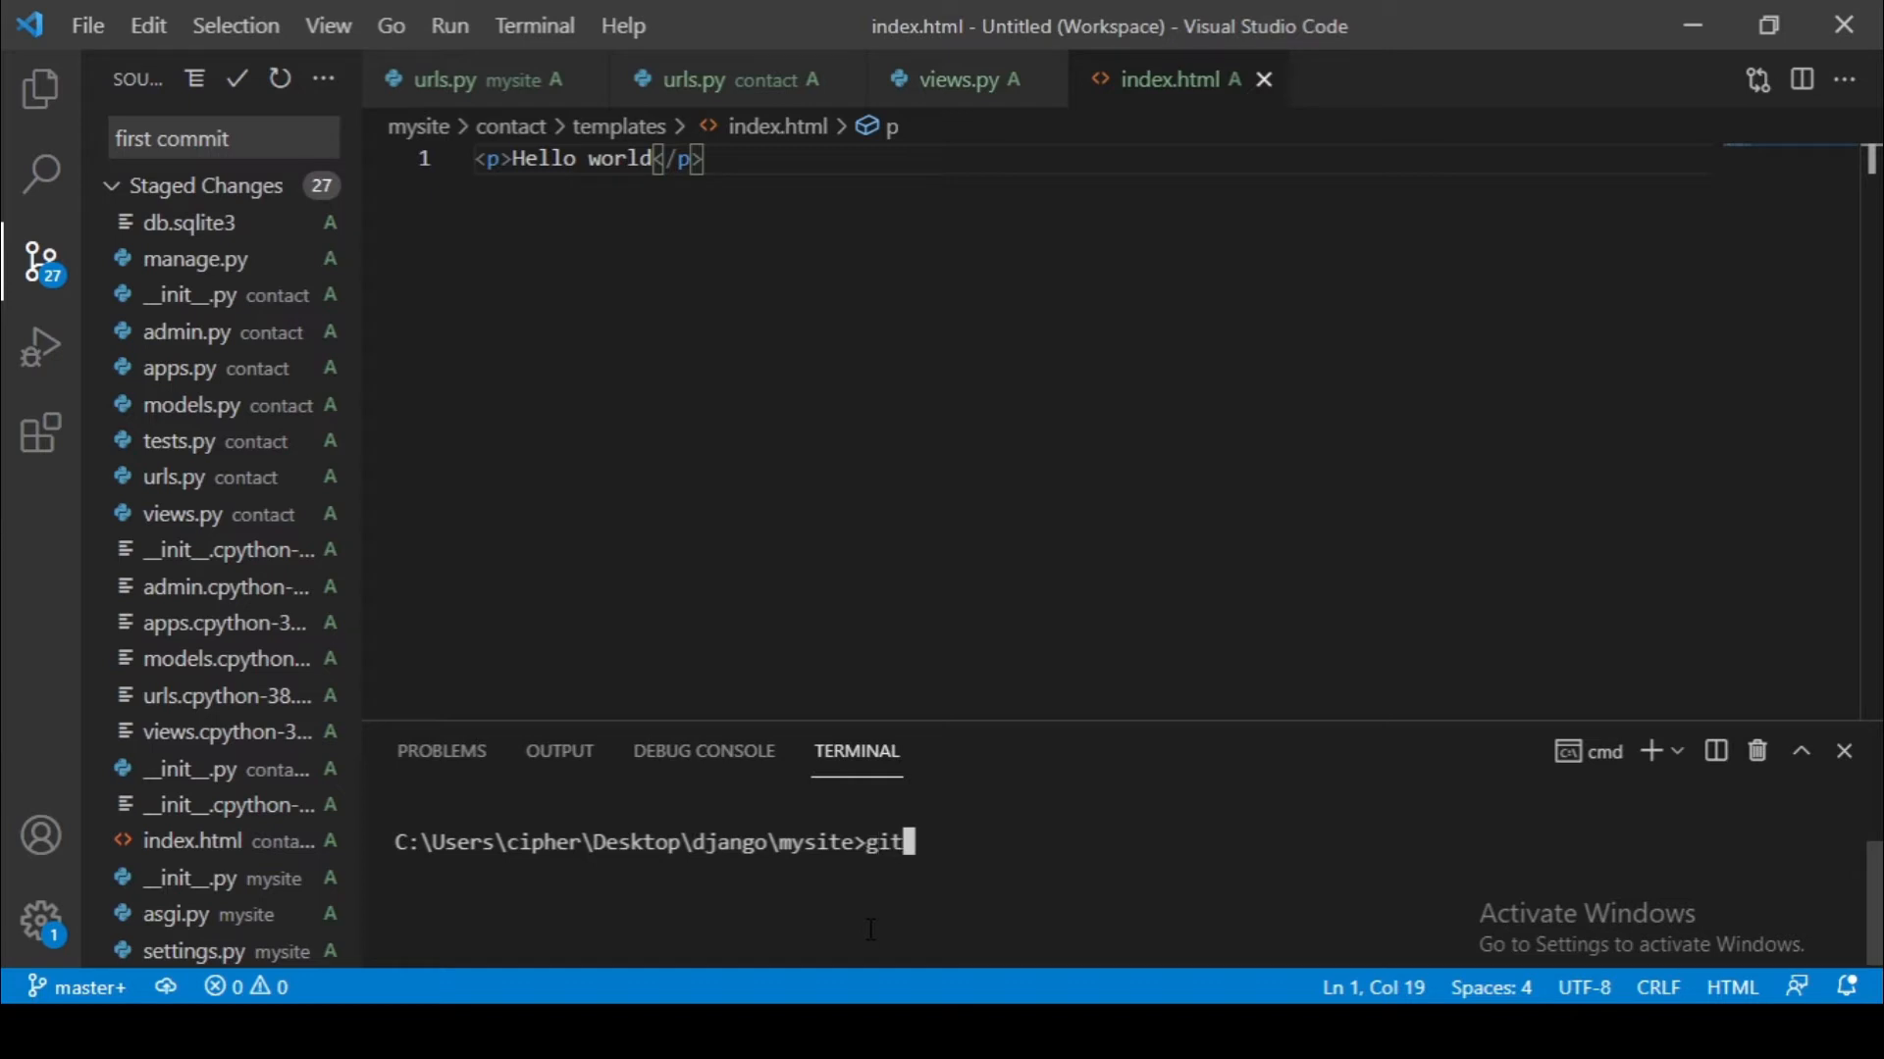
{"action": "type", "text": "co"}
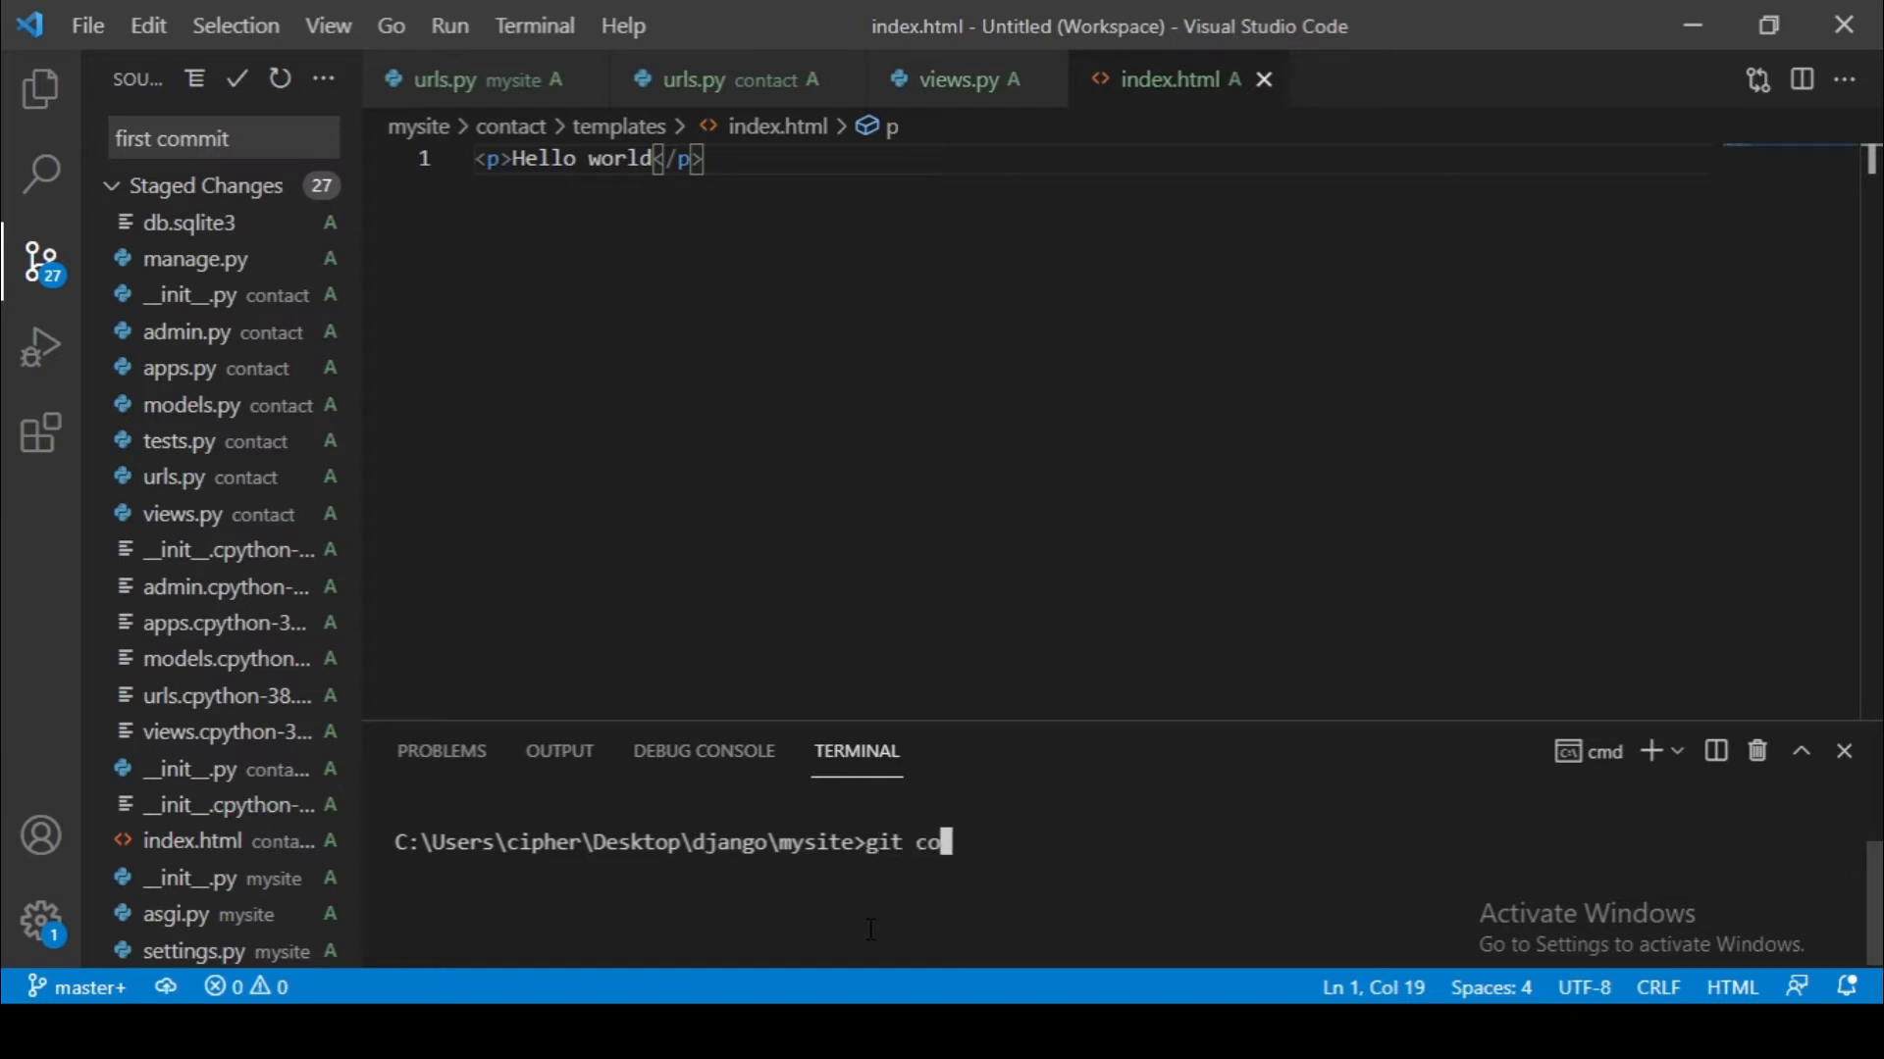
{"action": "type", "text": "nf"}
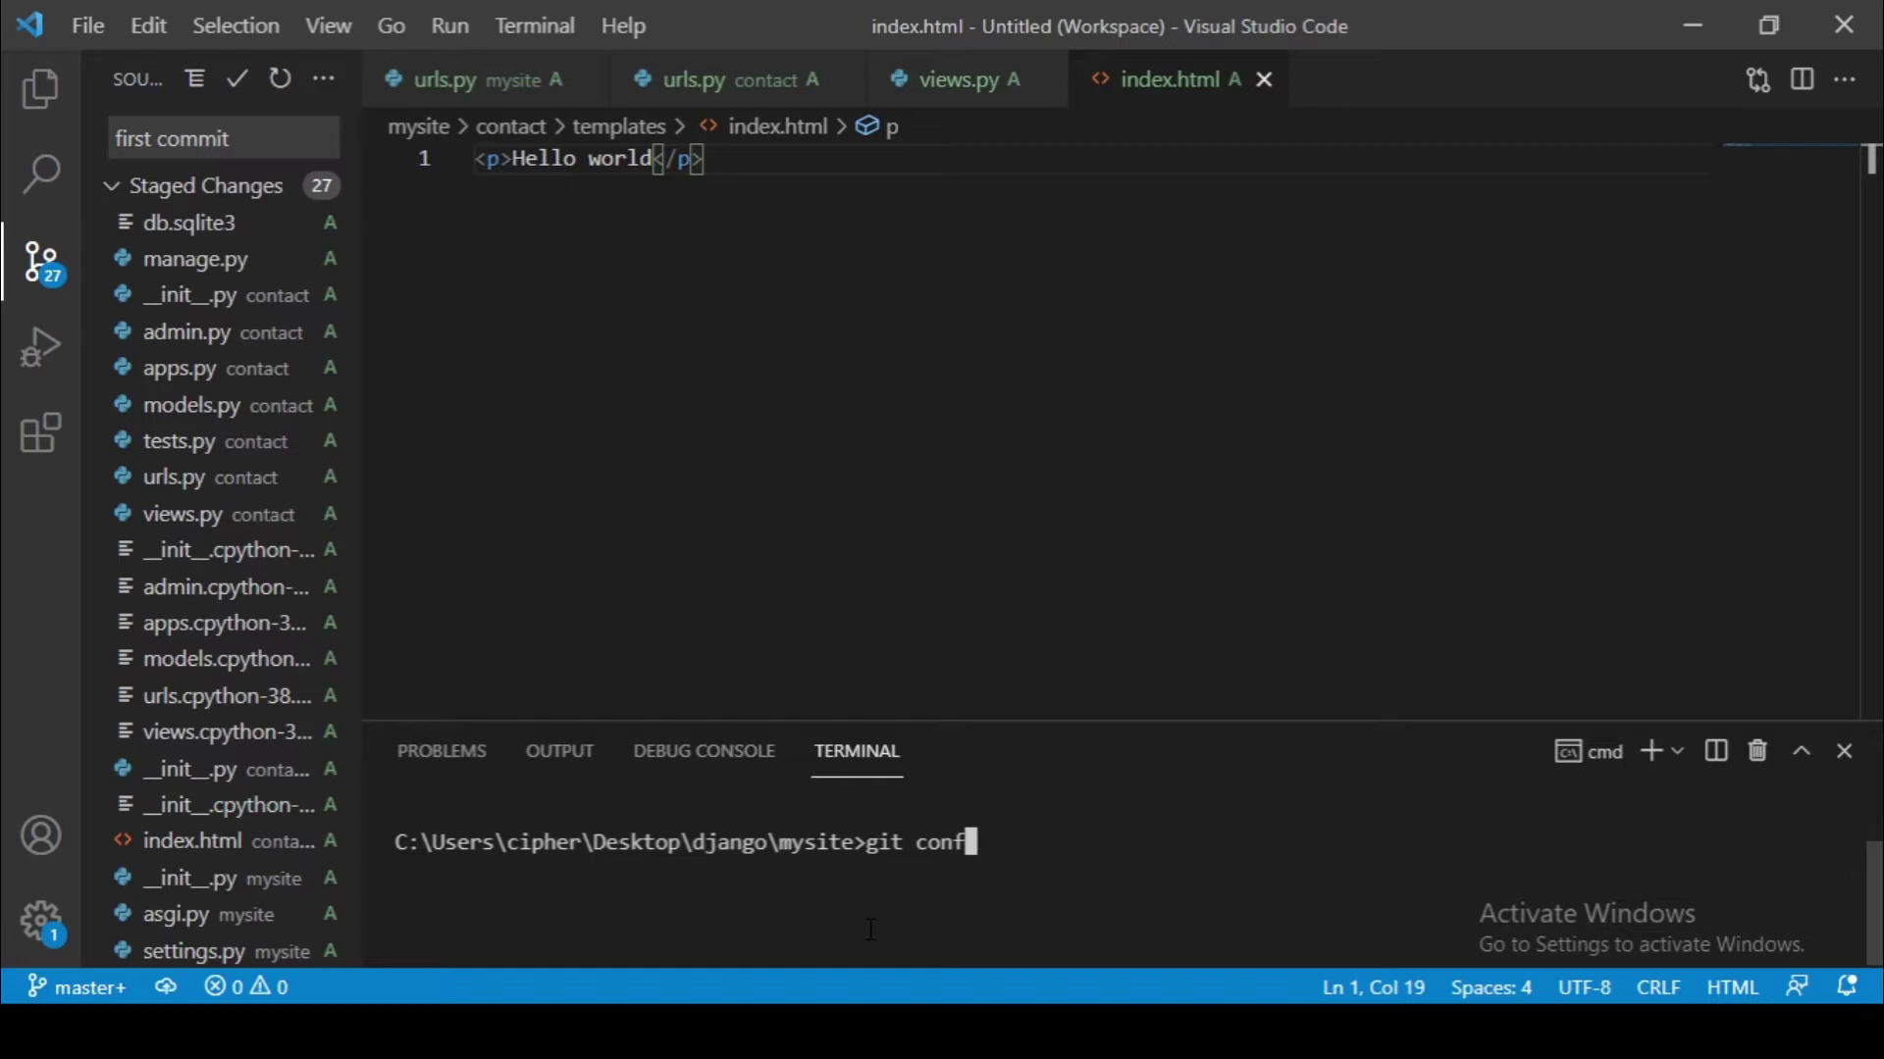
{"action": "type", "text": "ig"}
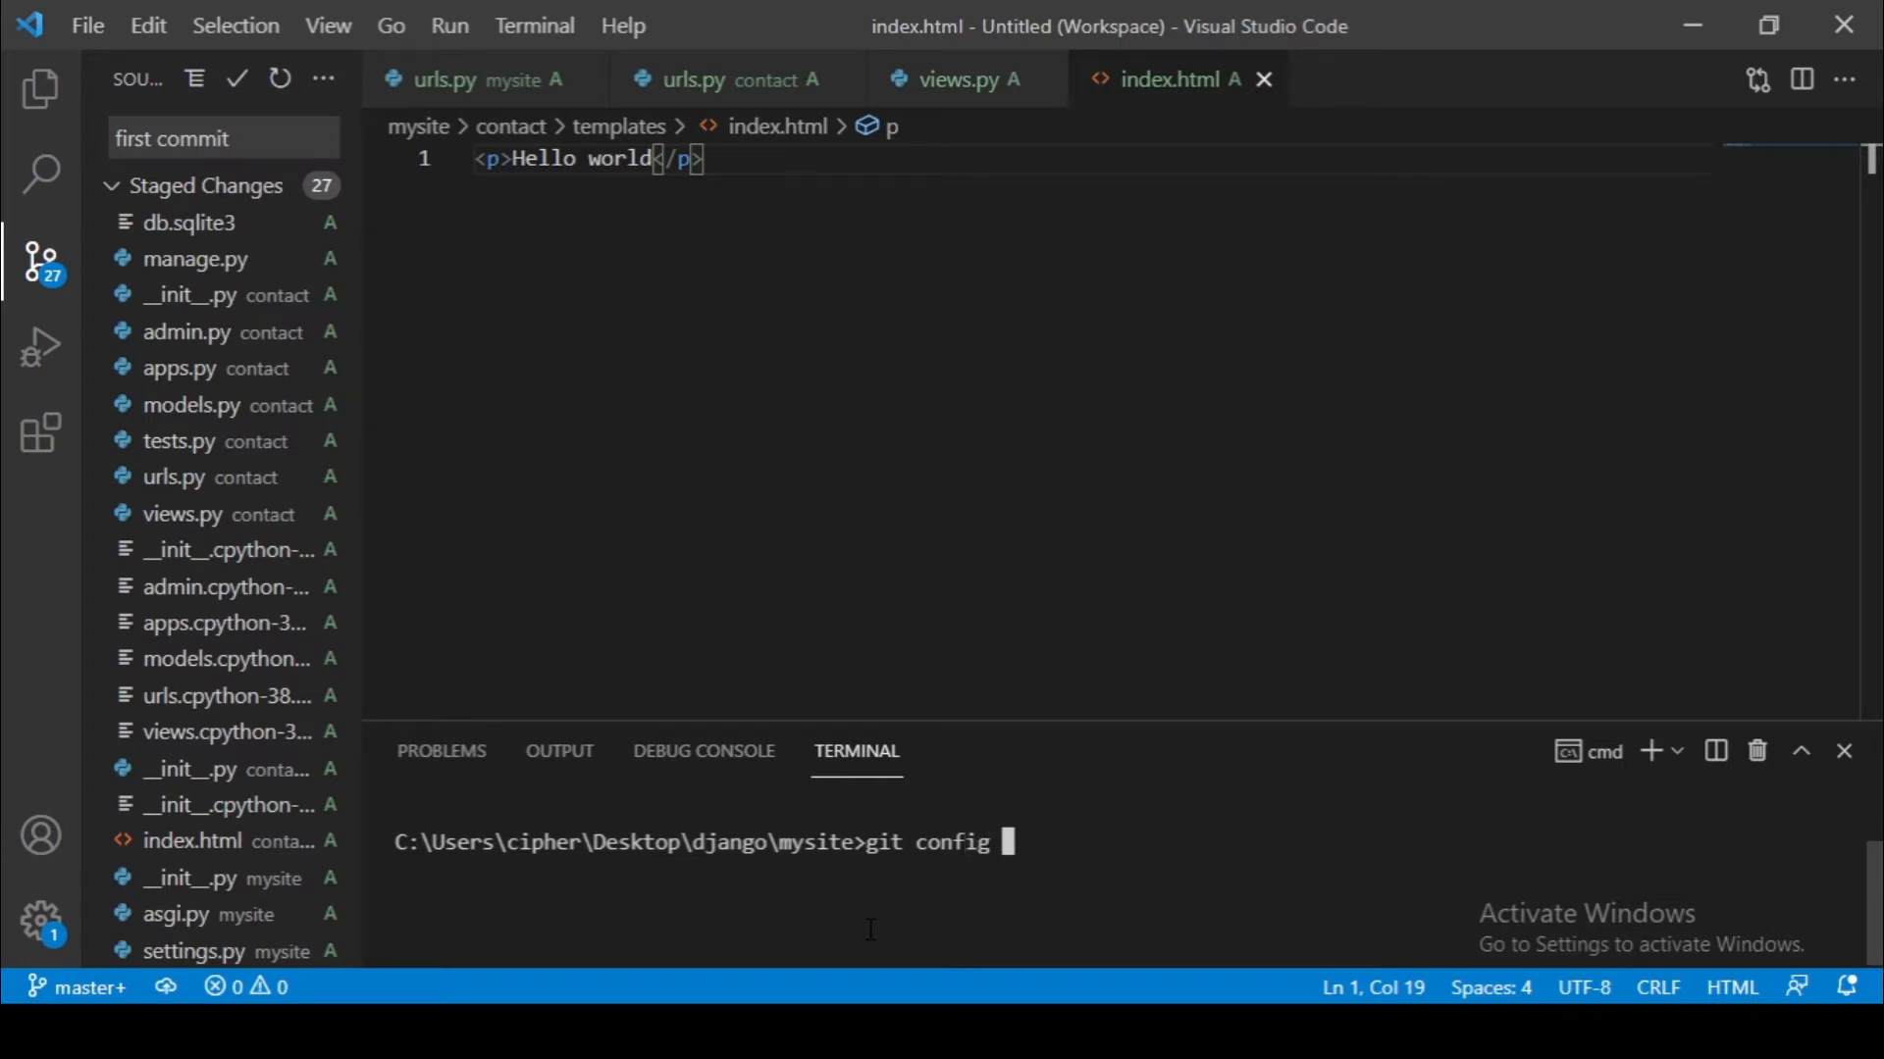
{"action": "type", "text": "--"}
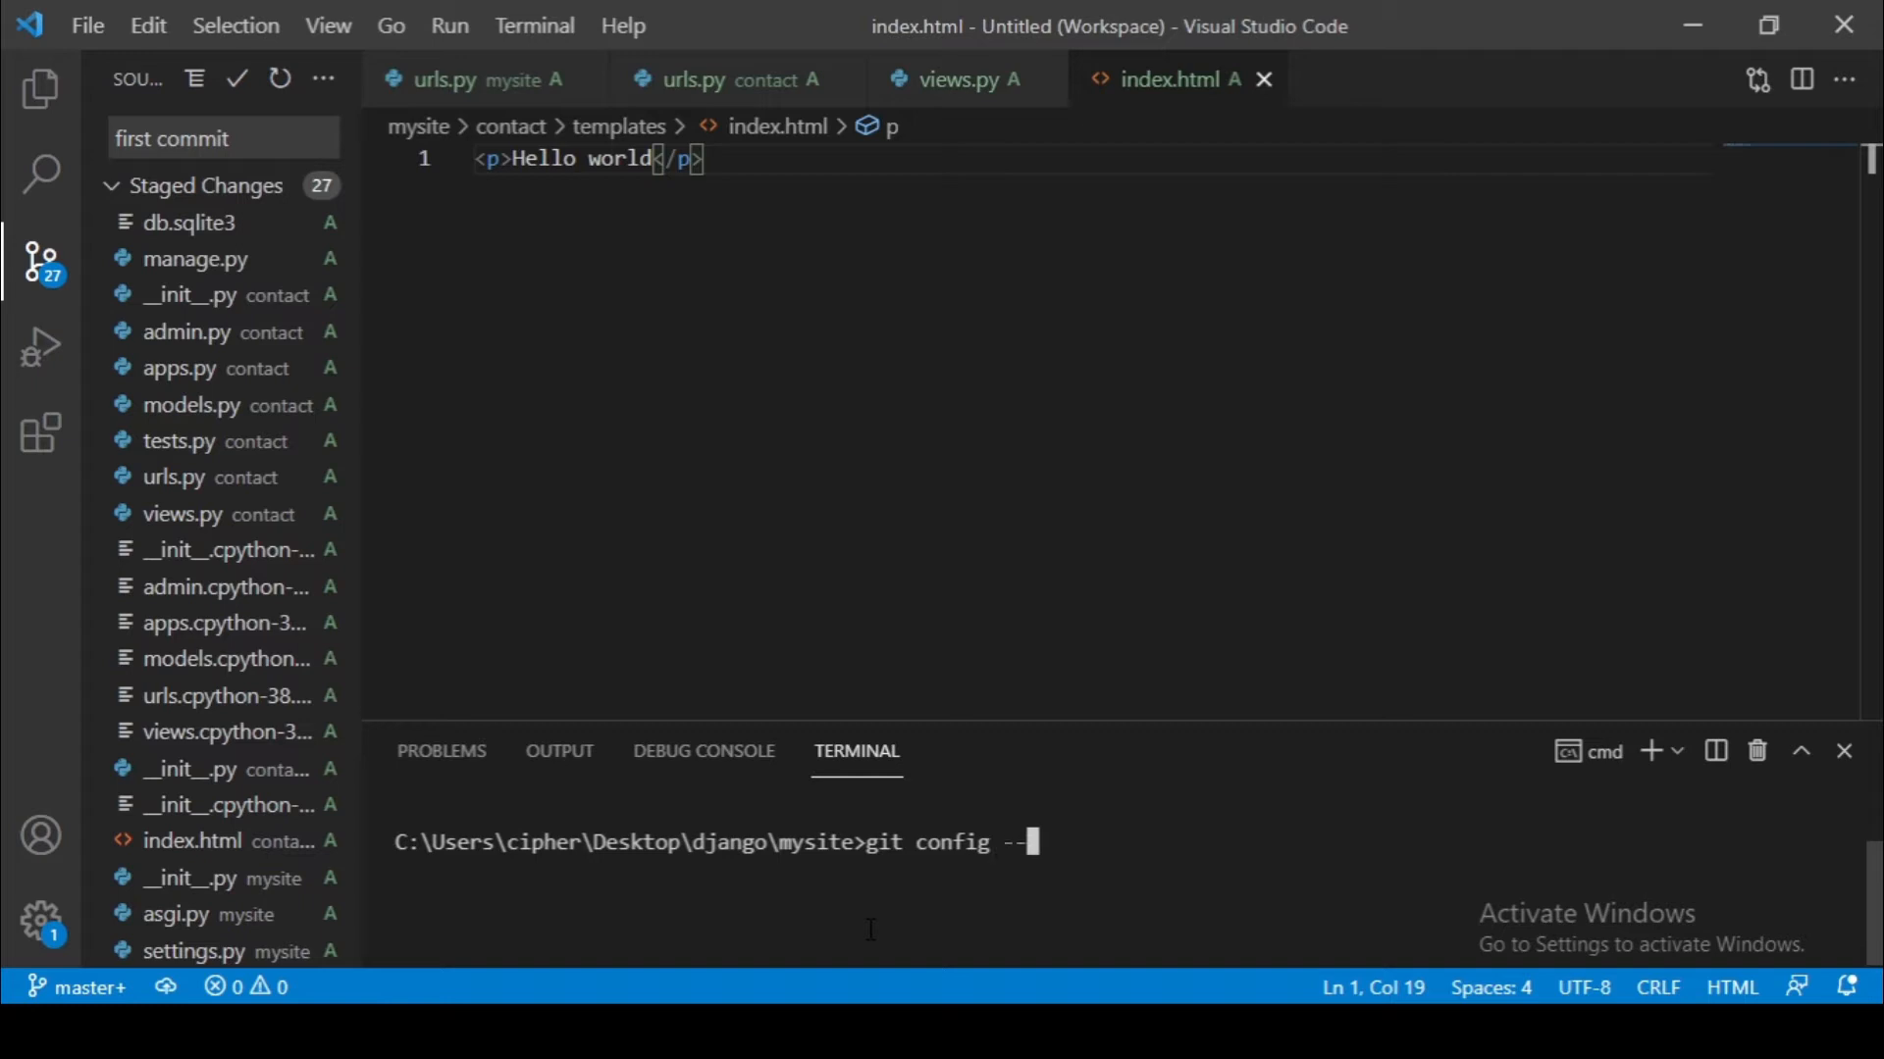
{"action": "type", "text": "global u"}
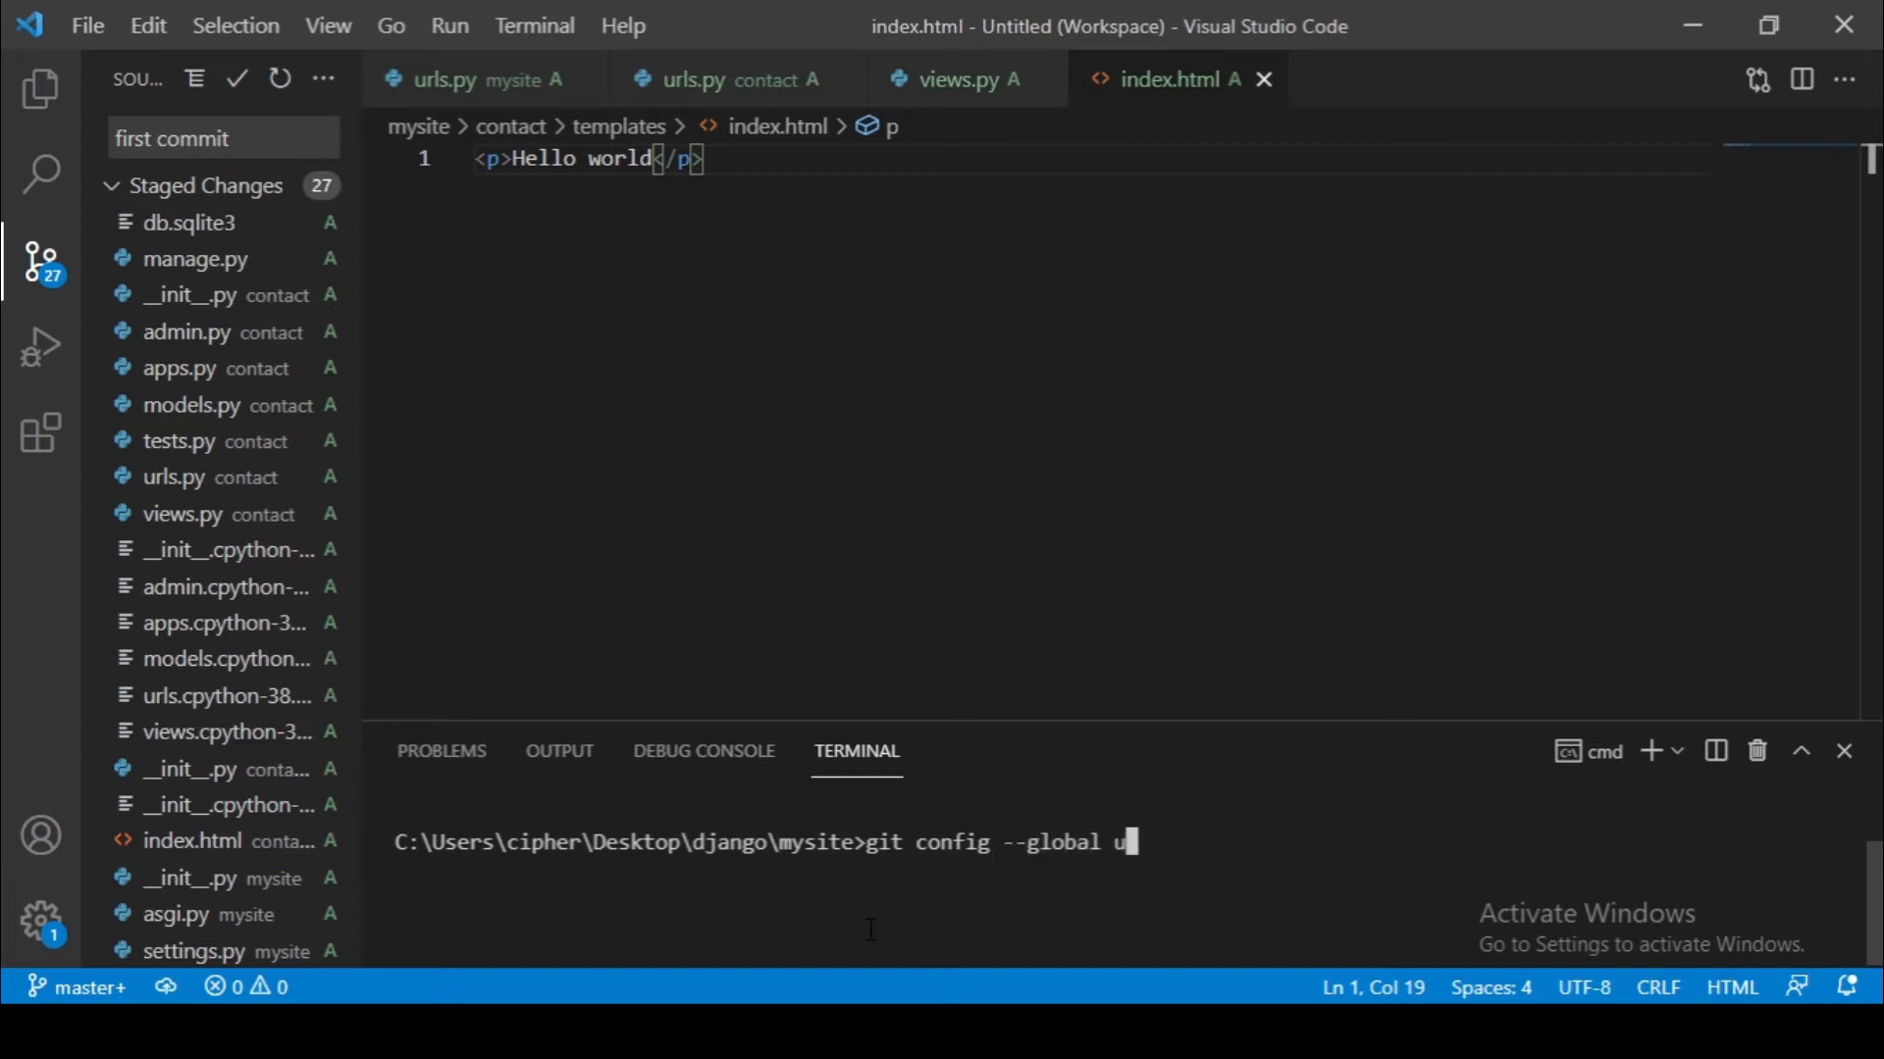
{"action": "type", "text": "ser"}
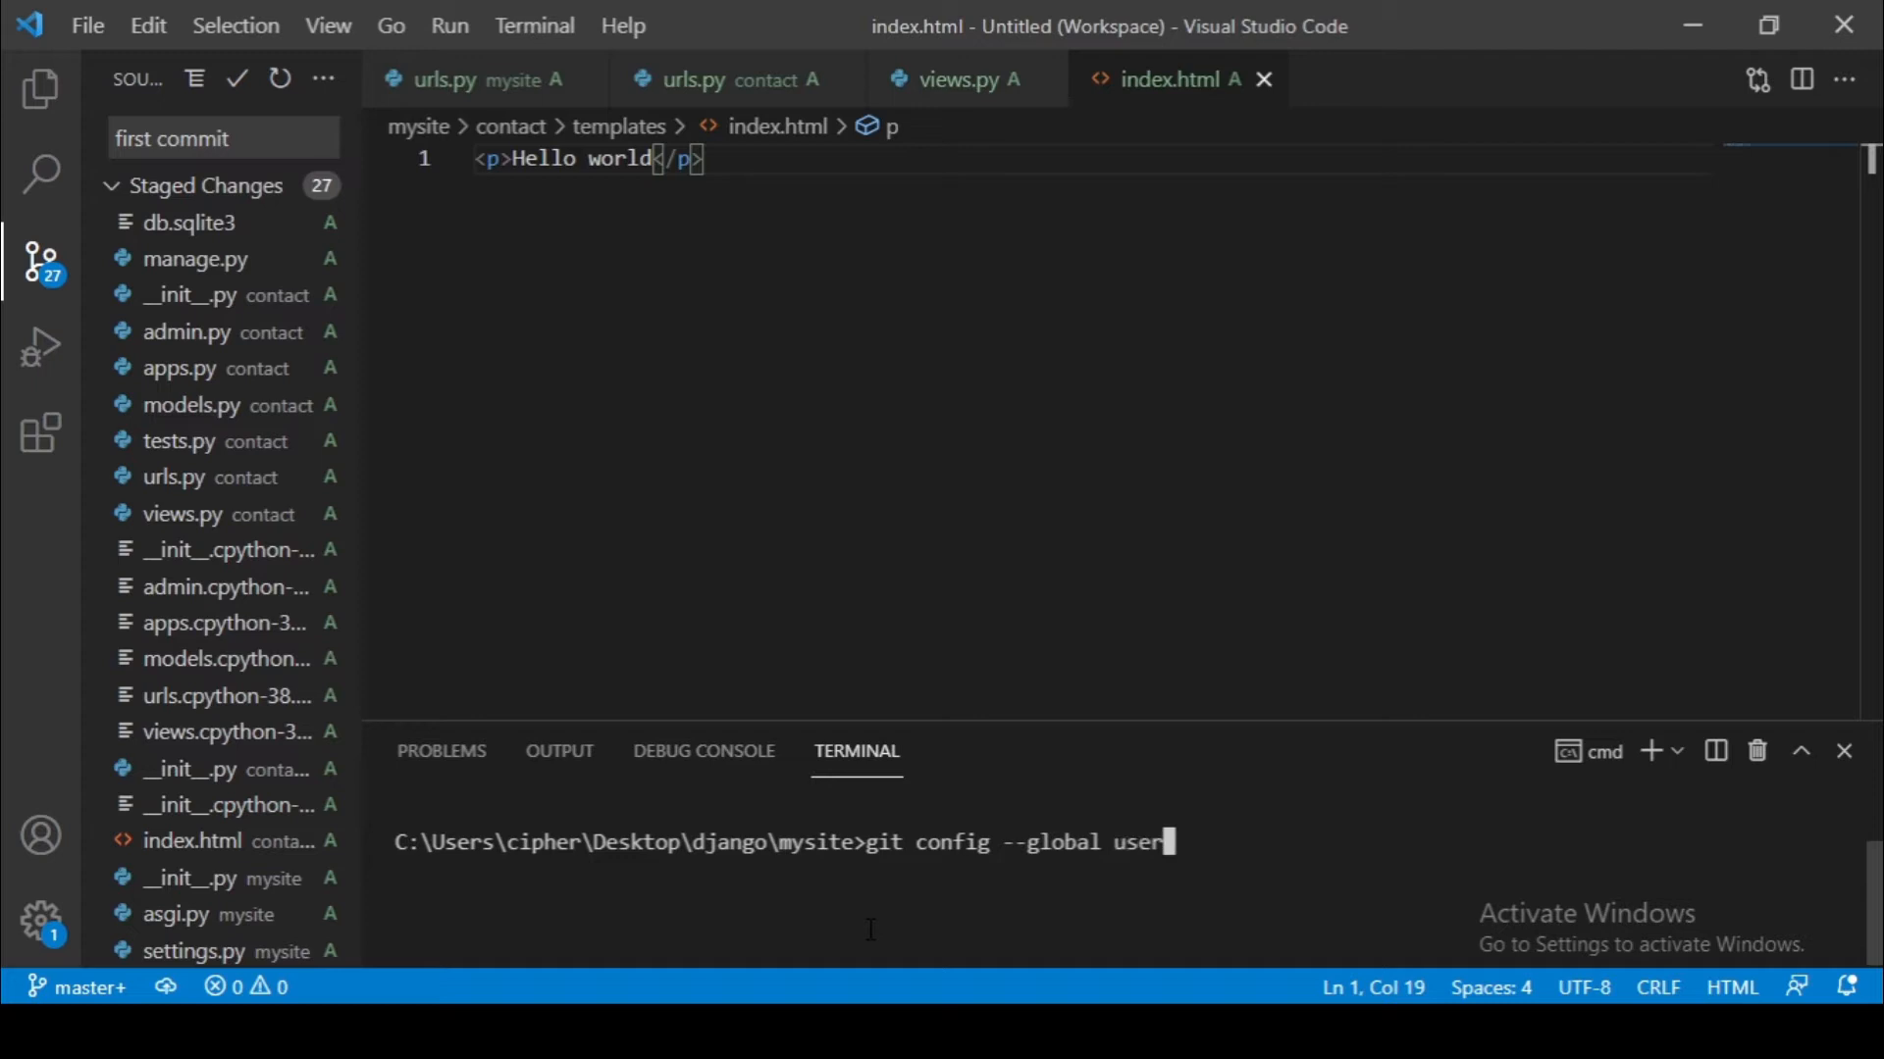
{"action": "type", "text": ".name"}
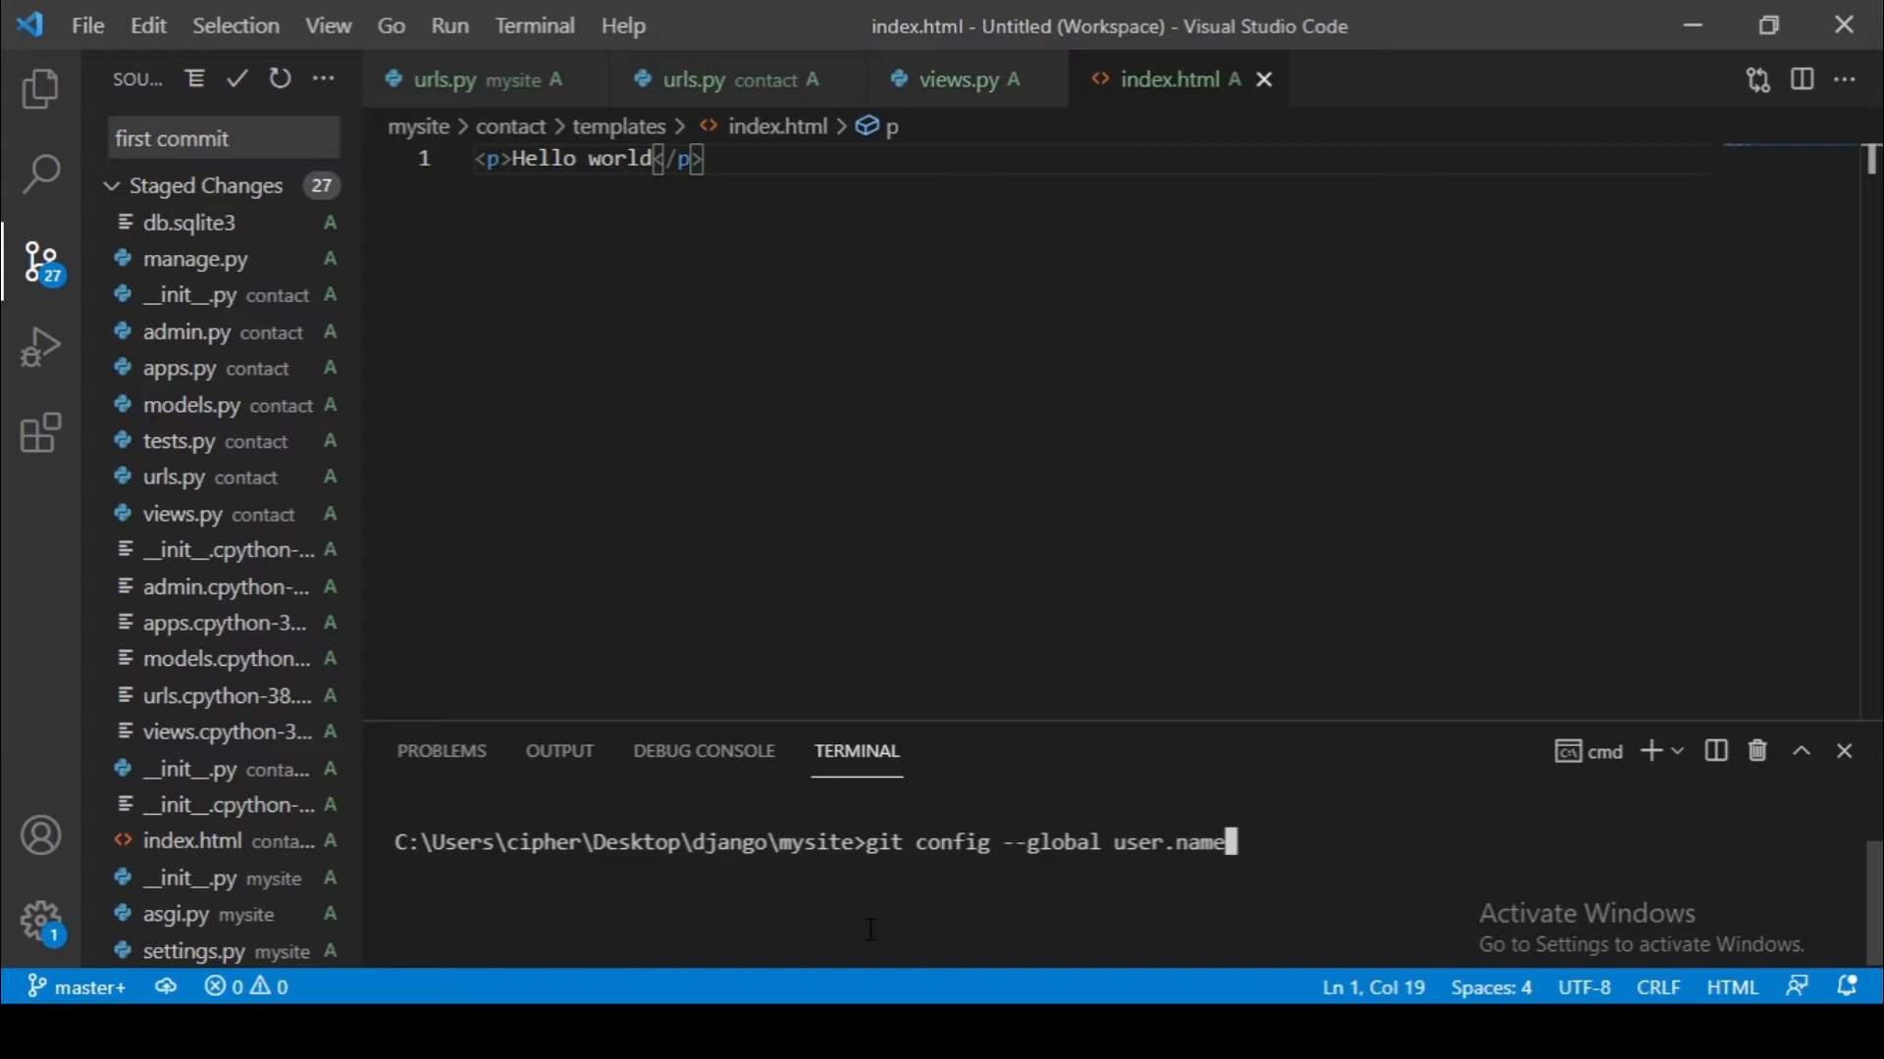
{"action": "type", "text": "]"}
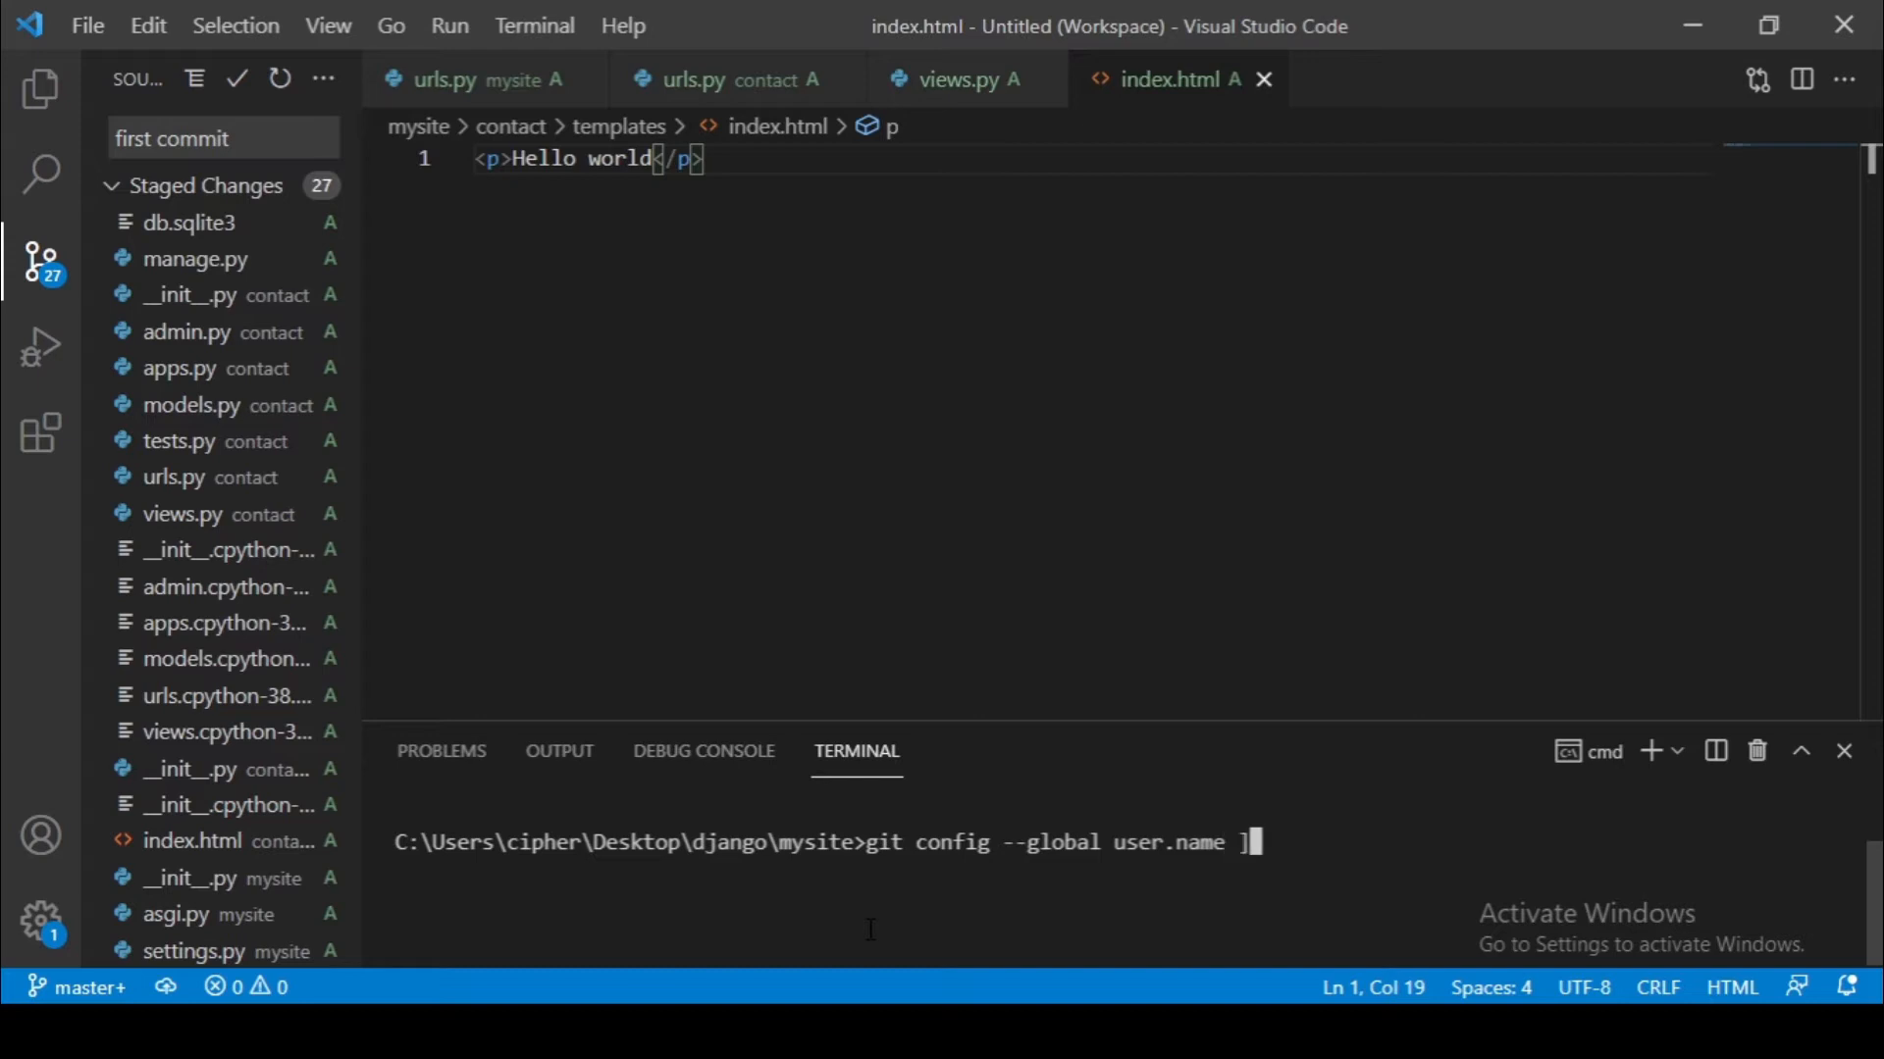
{"action": "type", "text": "'cipher"}
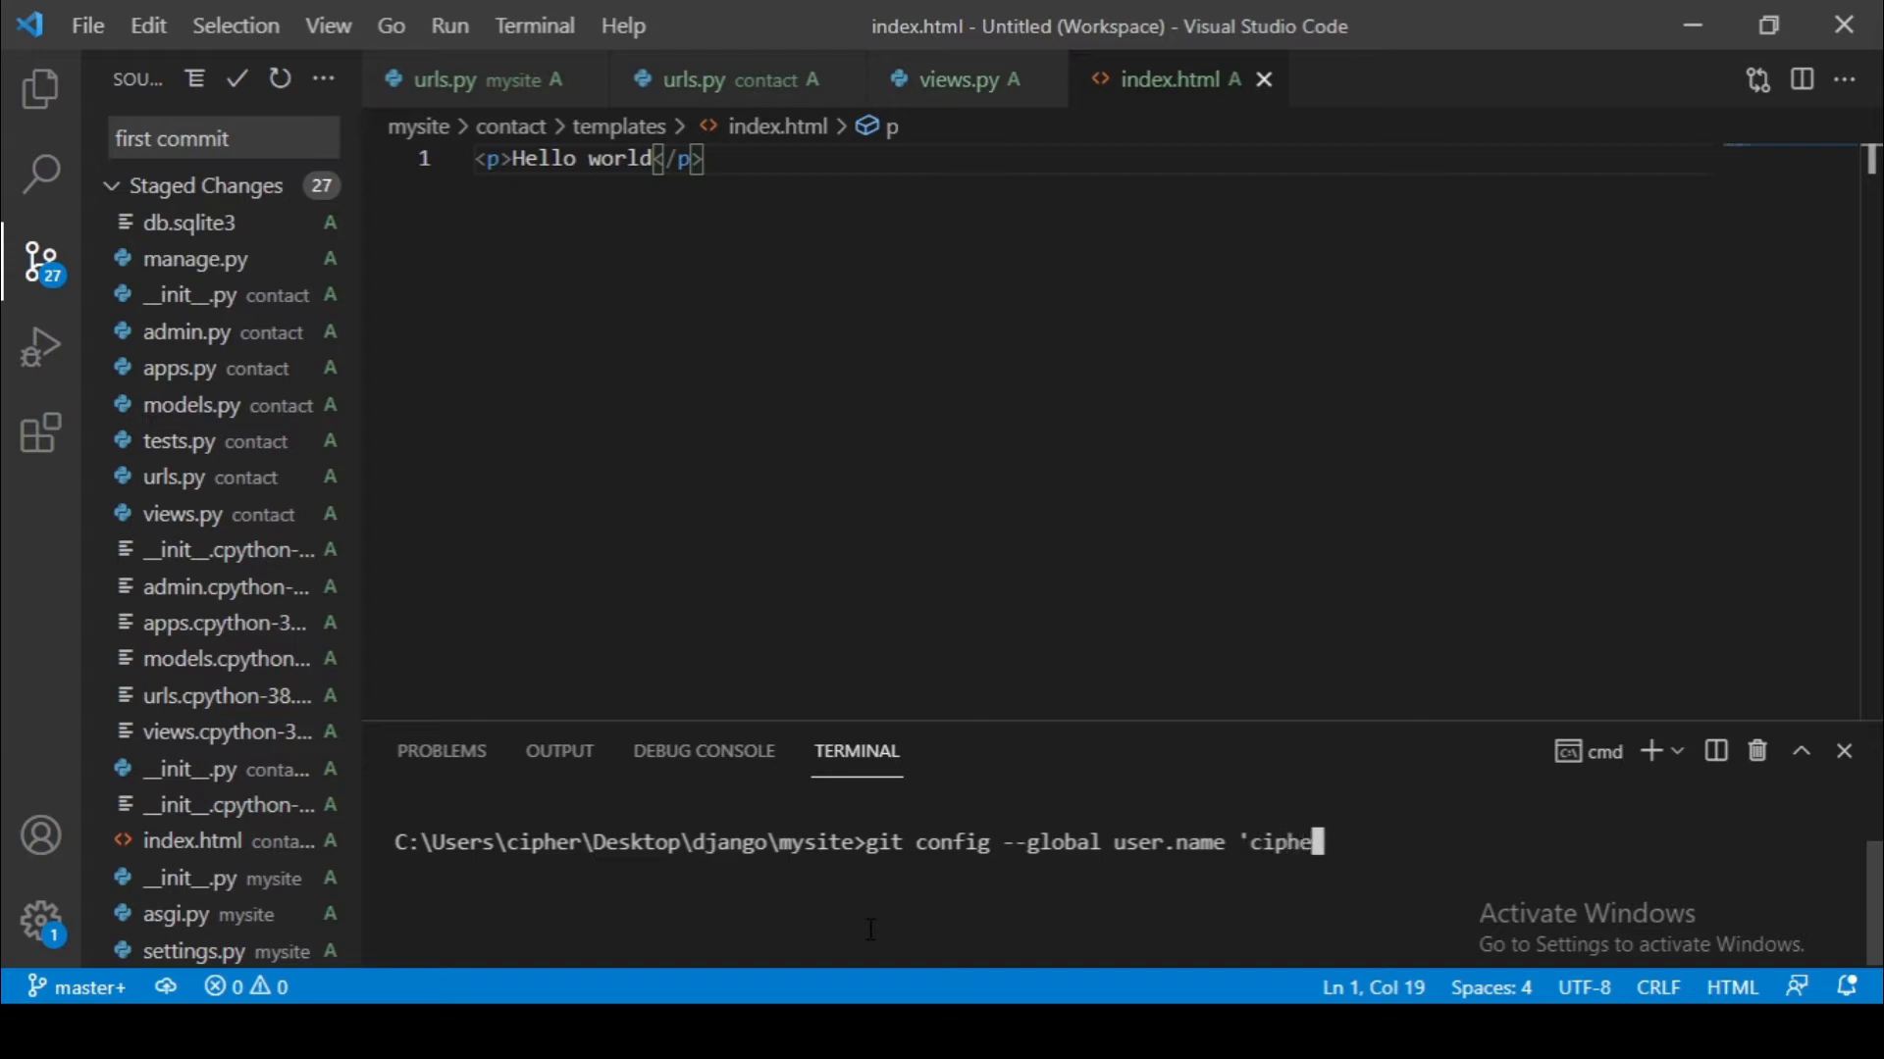
{"action": "type", "text": "r'"}
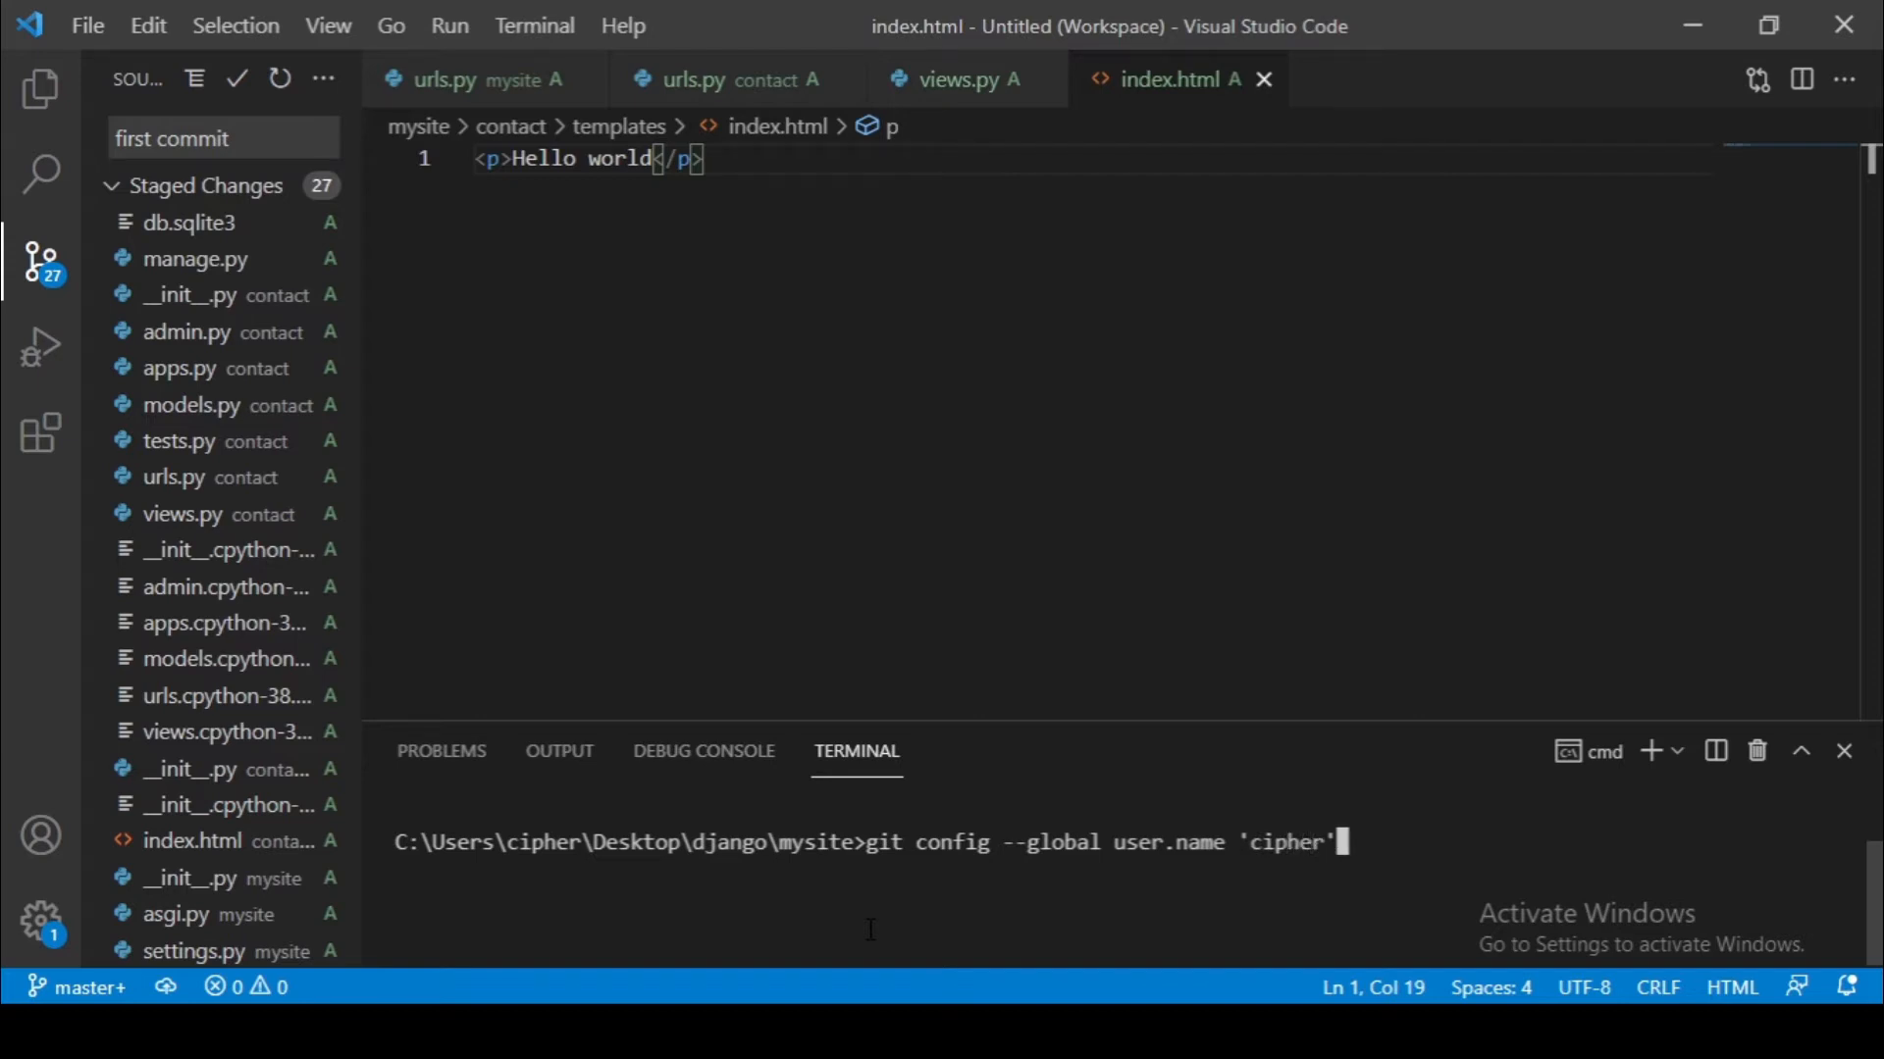
{"action": "key", "text": "Enter"}
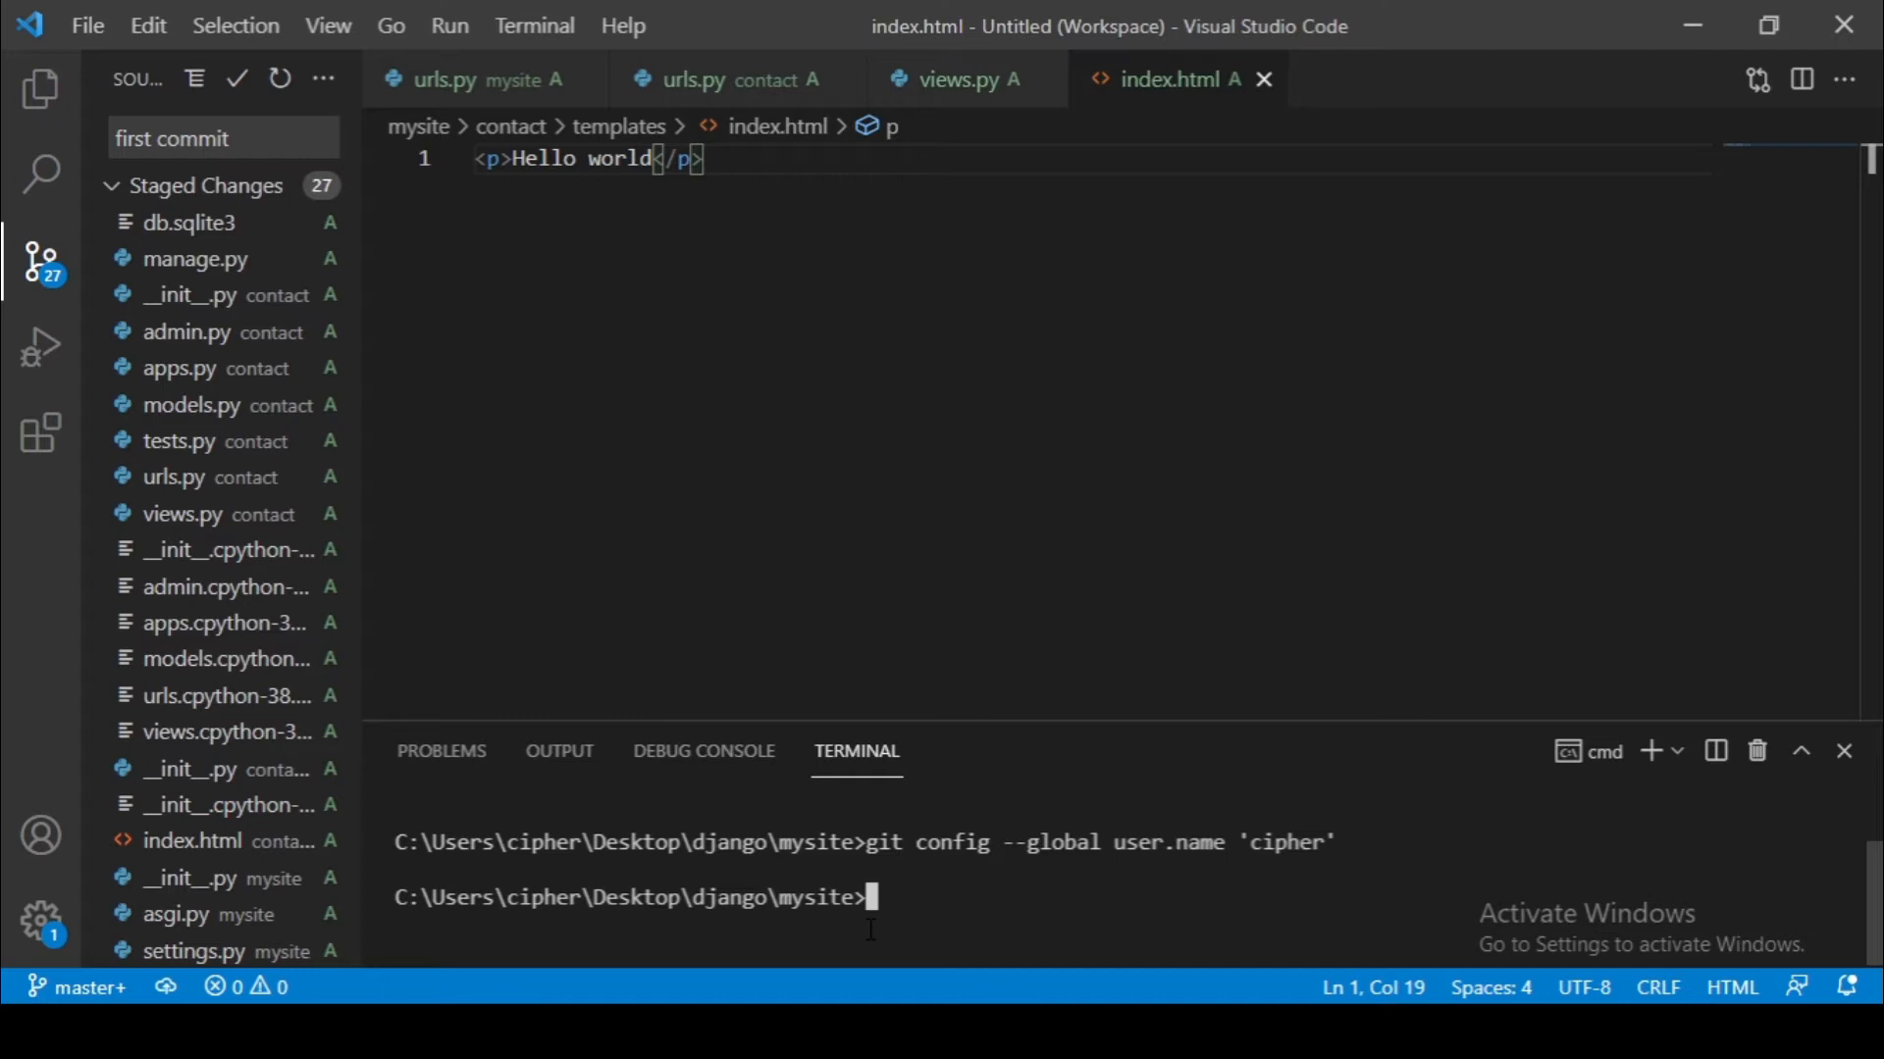
{"action": "type", "text": "git config --global user.name 'cipher'"}
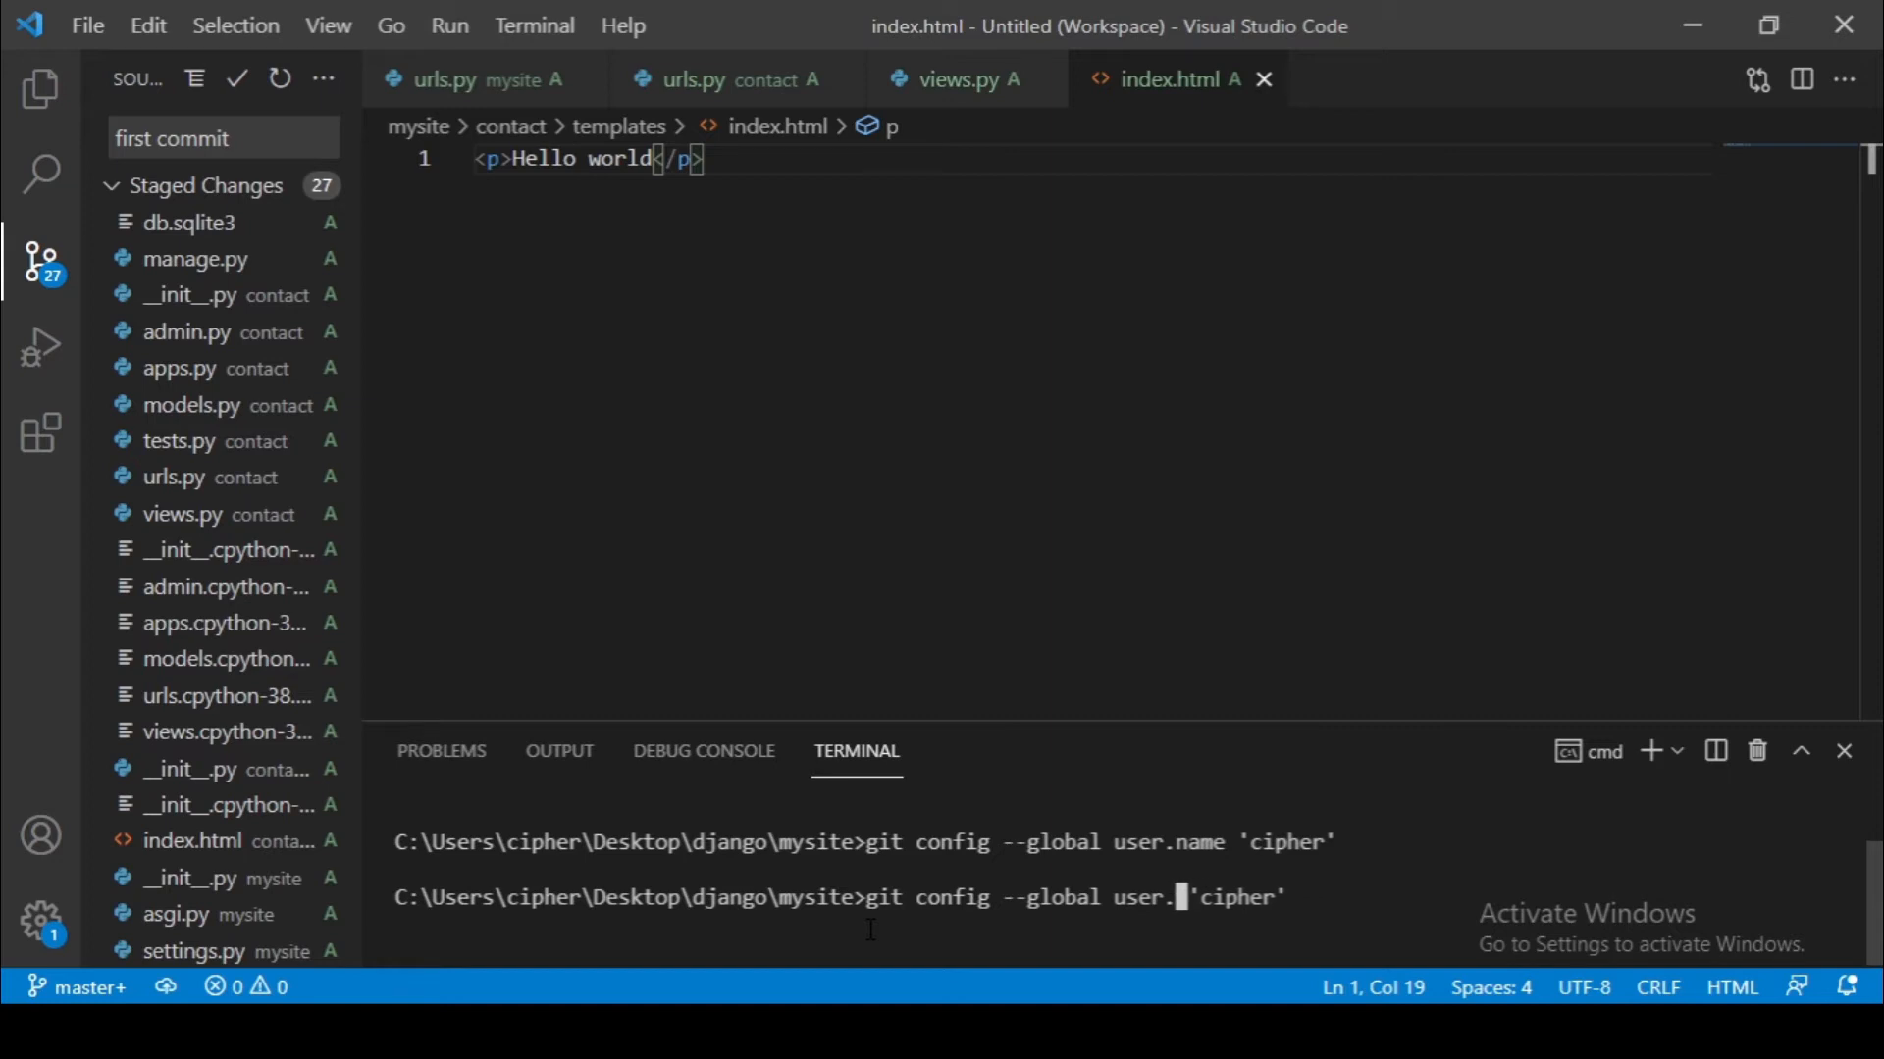
{"action": "type", "text": "mail"}
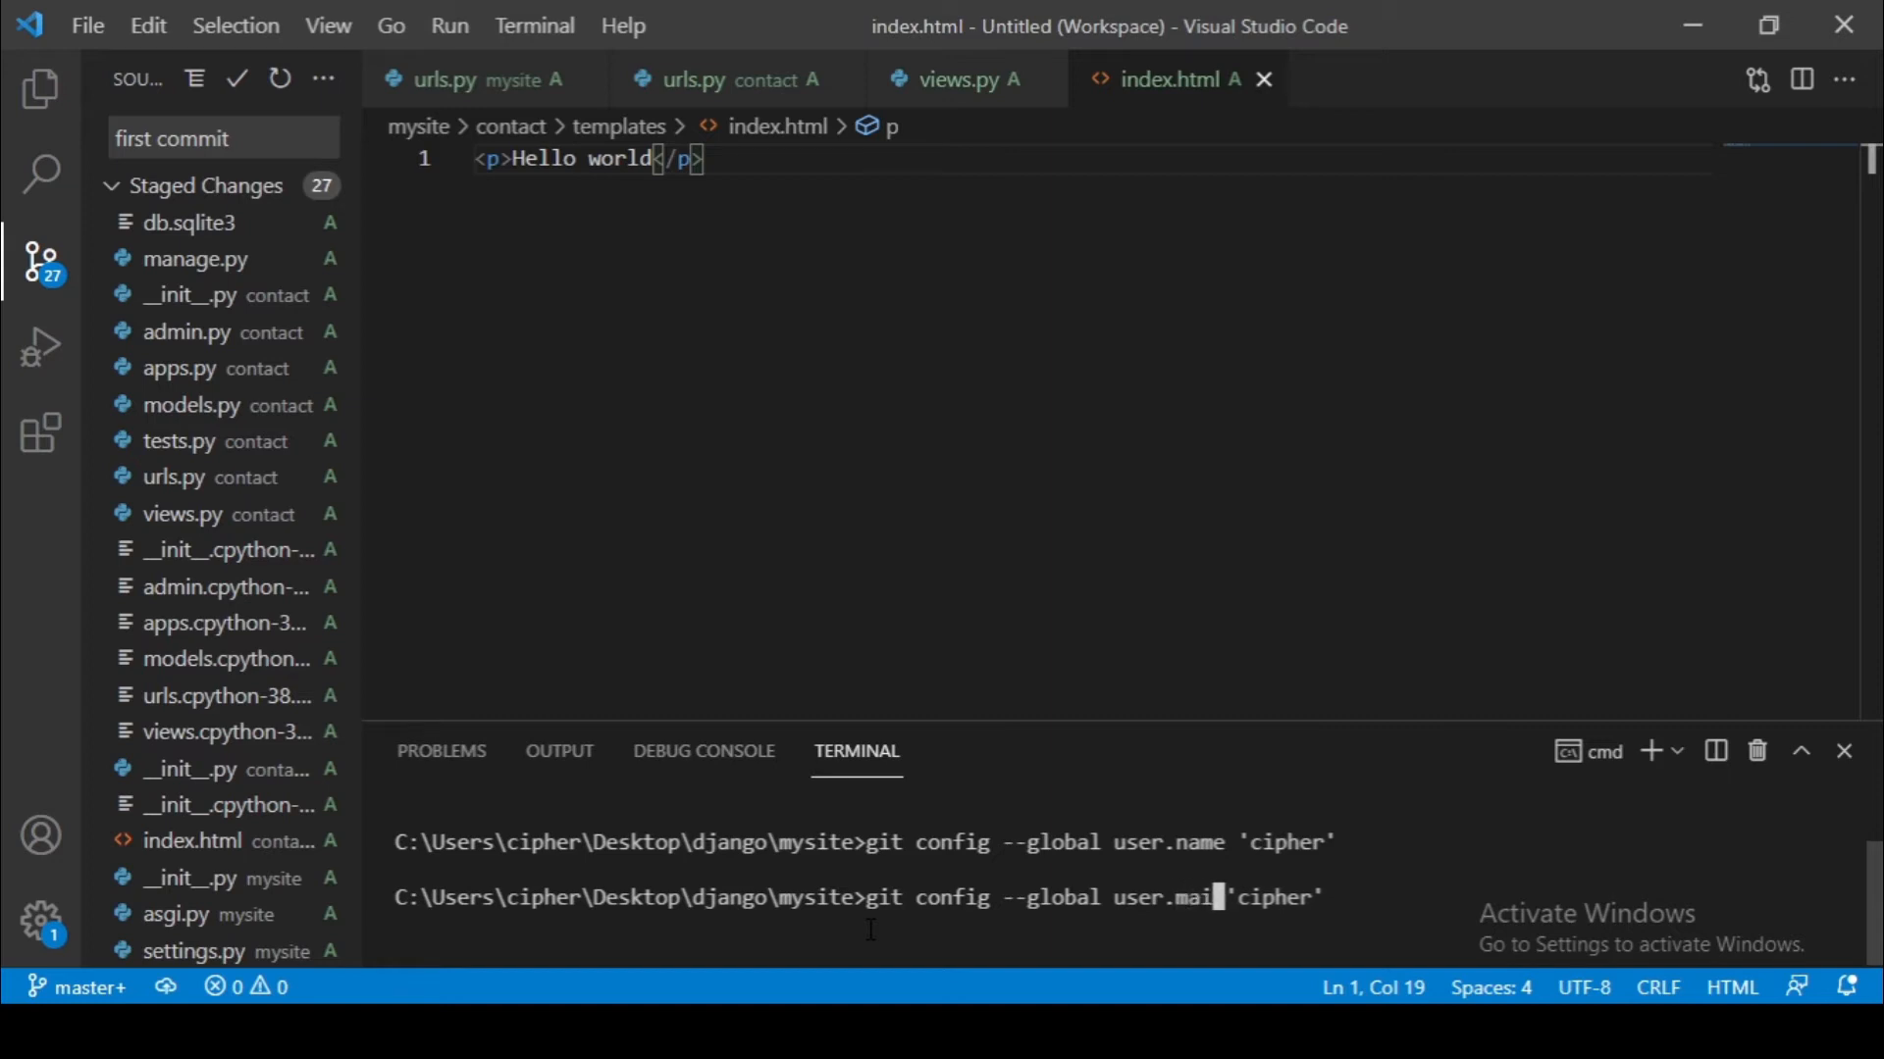
{"action": "key", "text": "Backspace"}
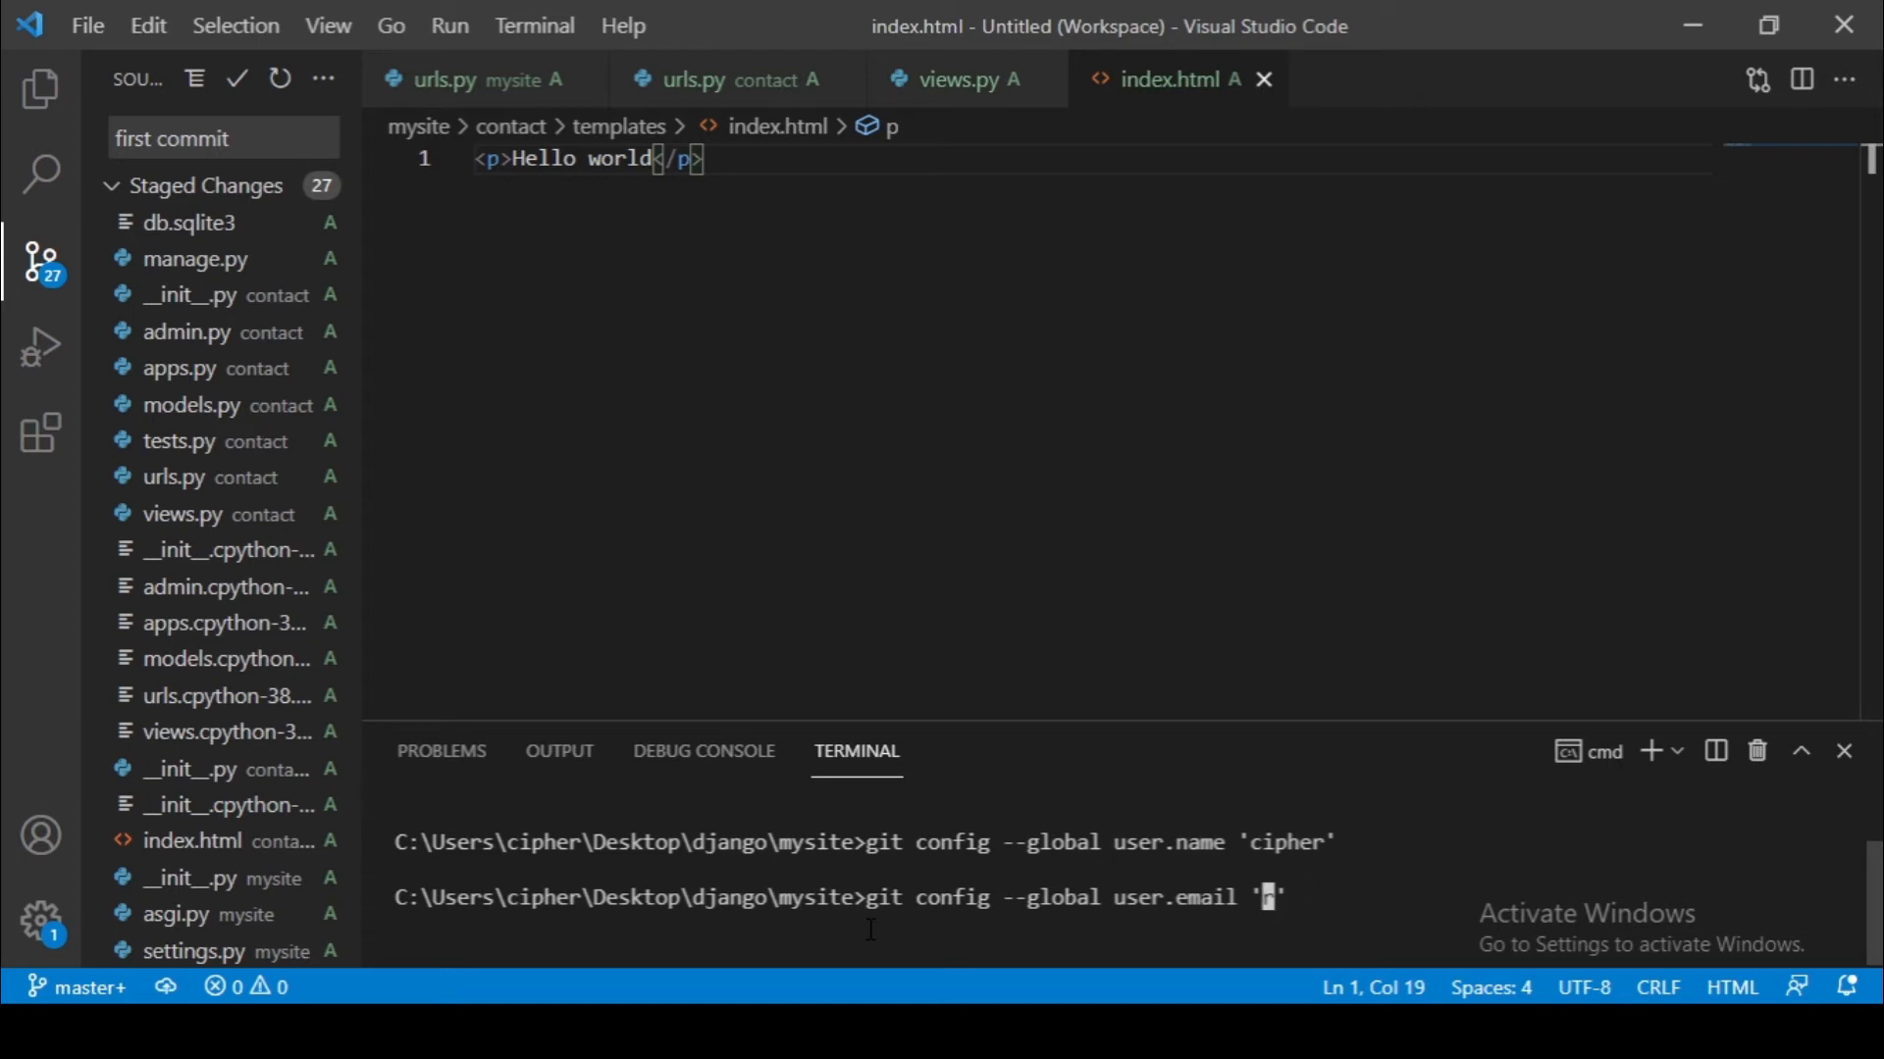
{"action": "type", "text": "r"}
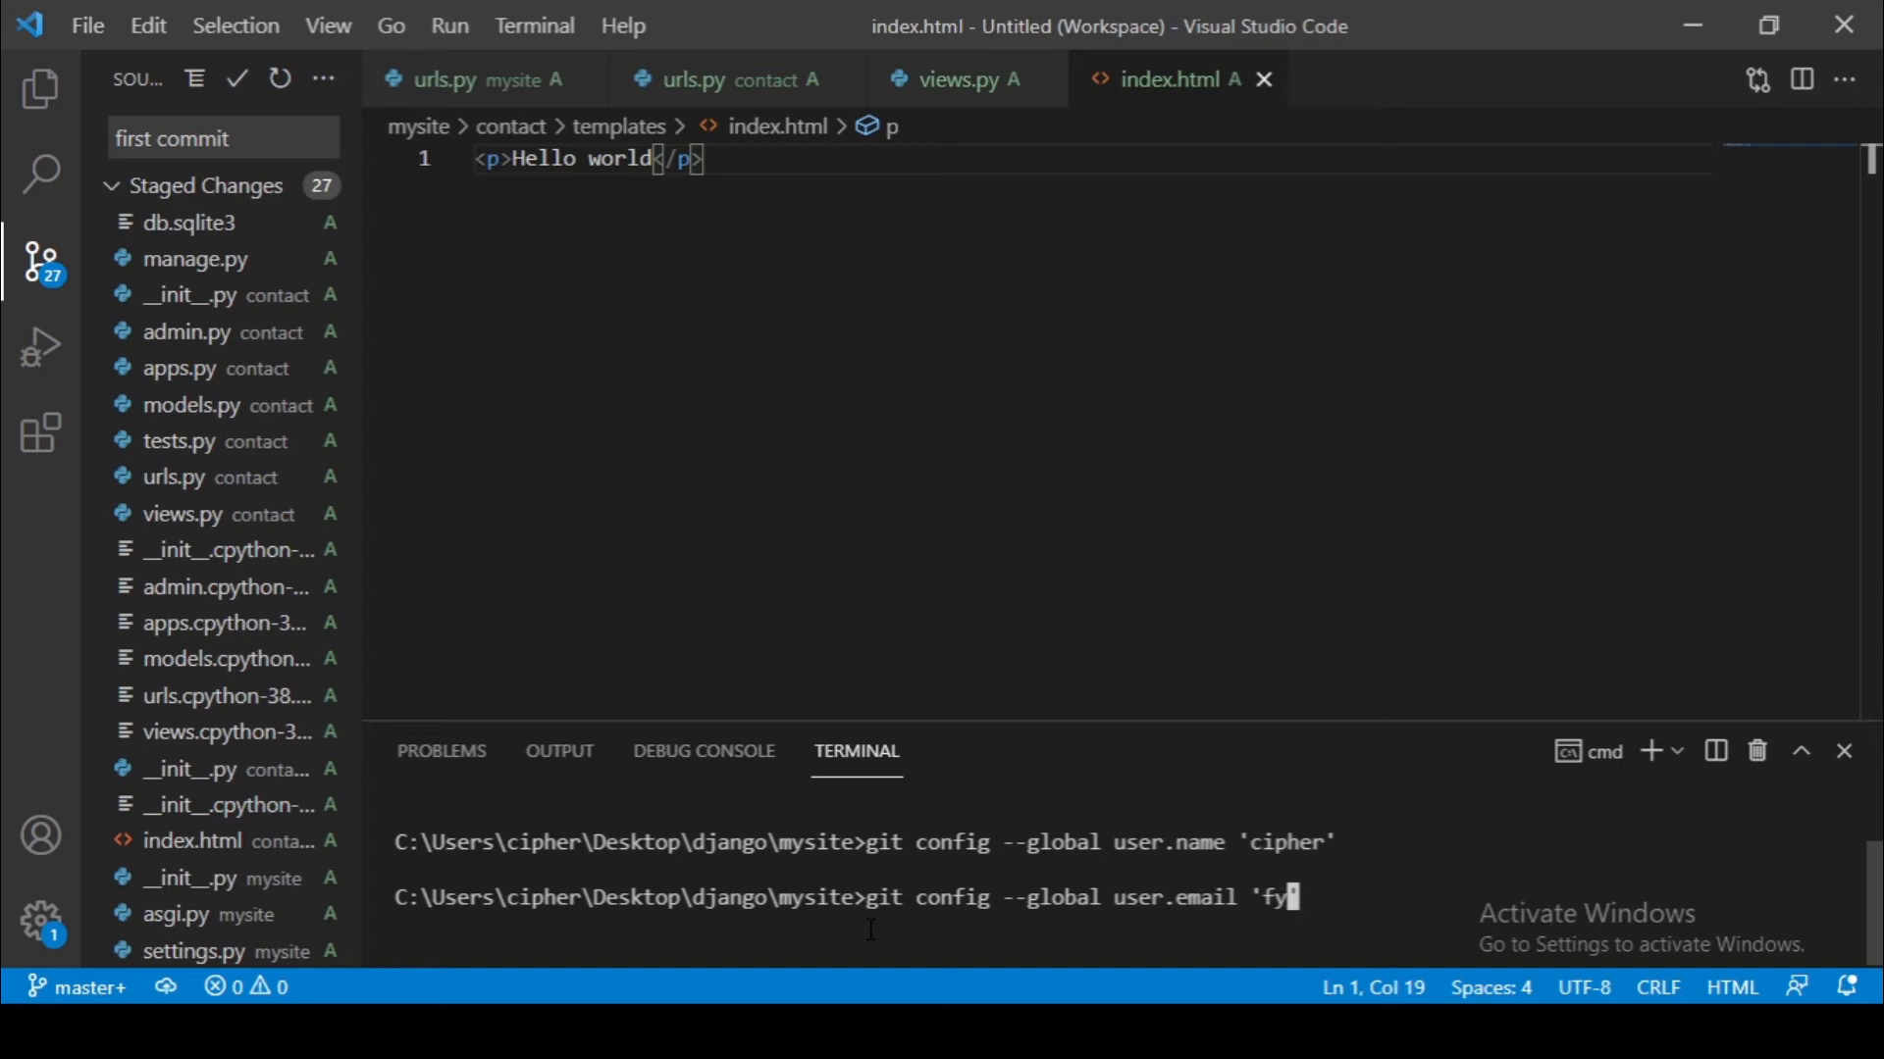
{"action": "type", "text": "nhacker"}
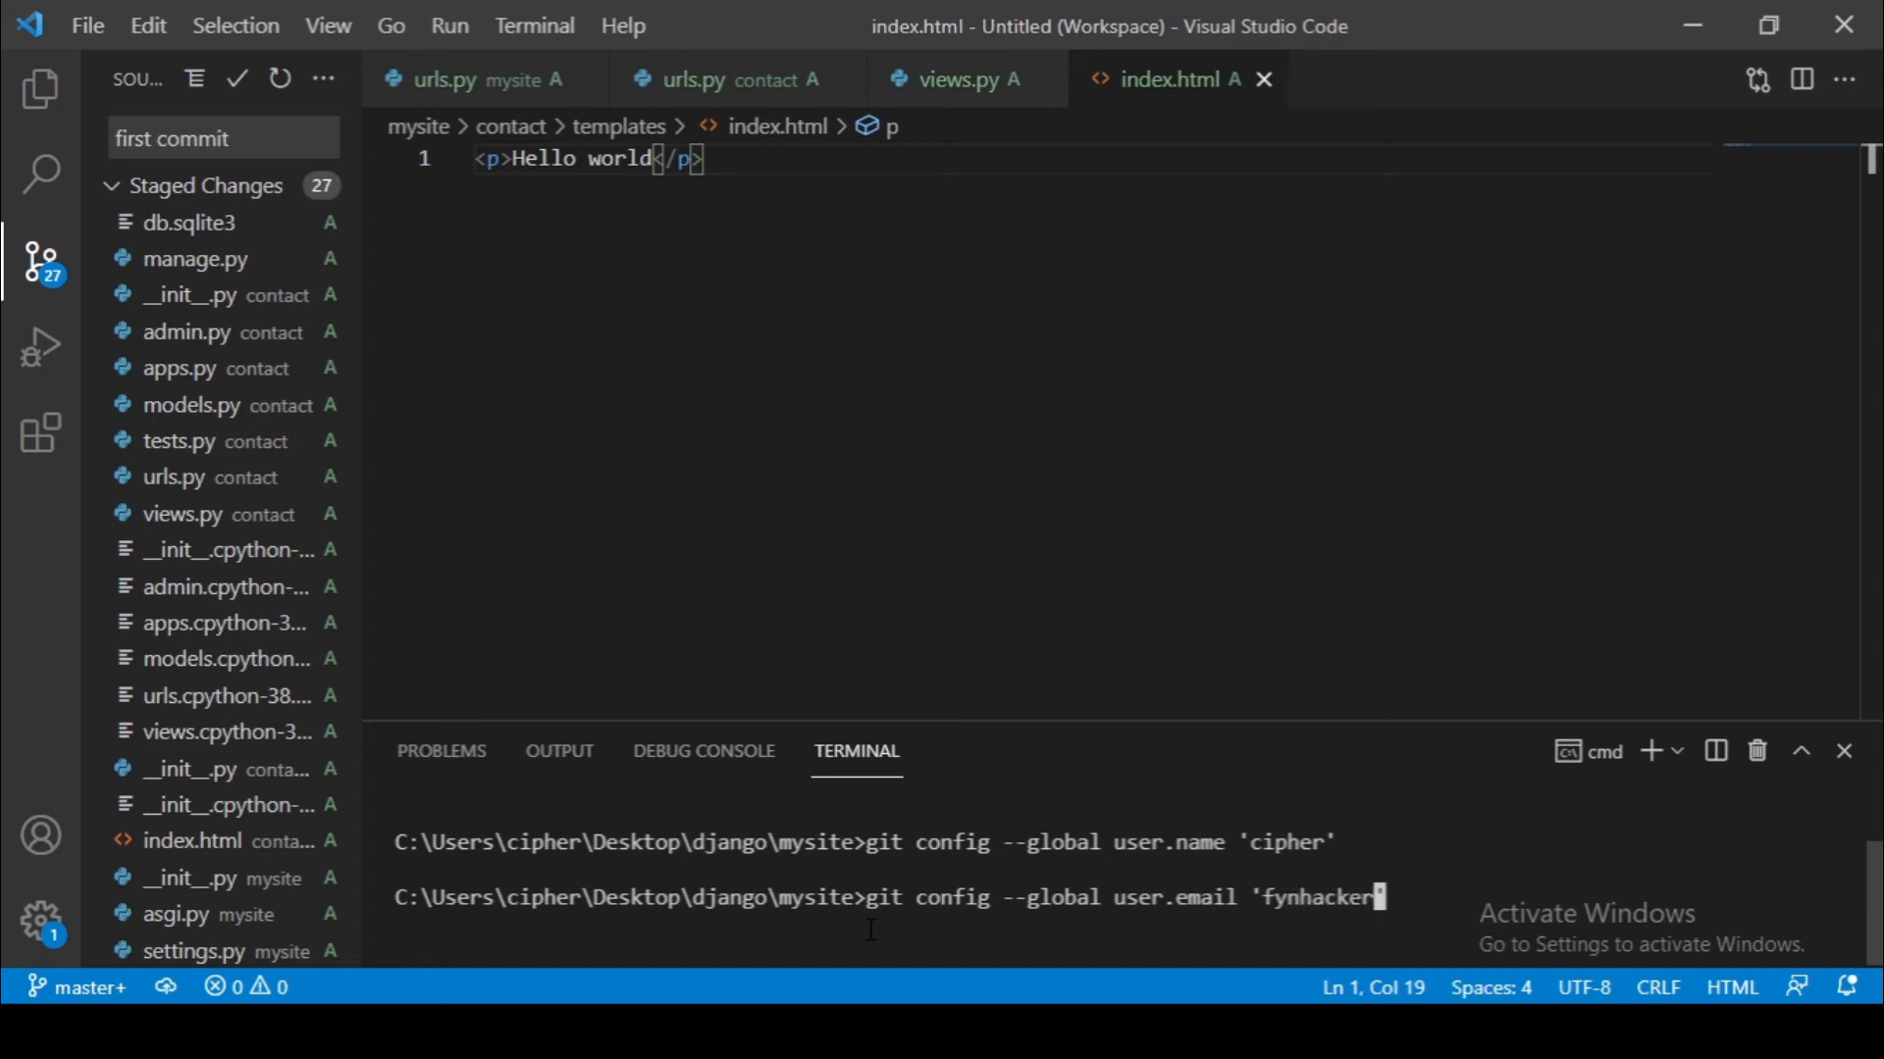
{"action": "type", "text": "@"}
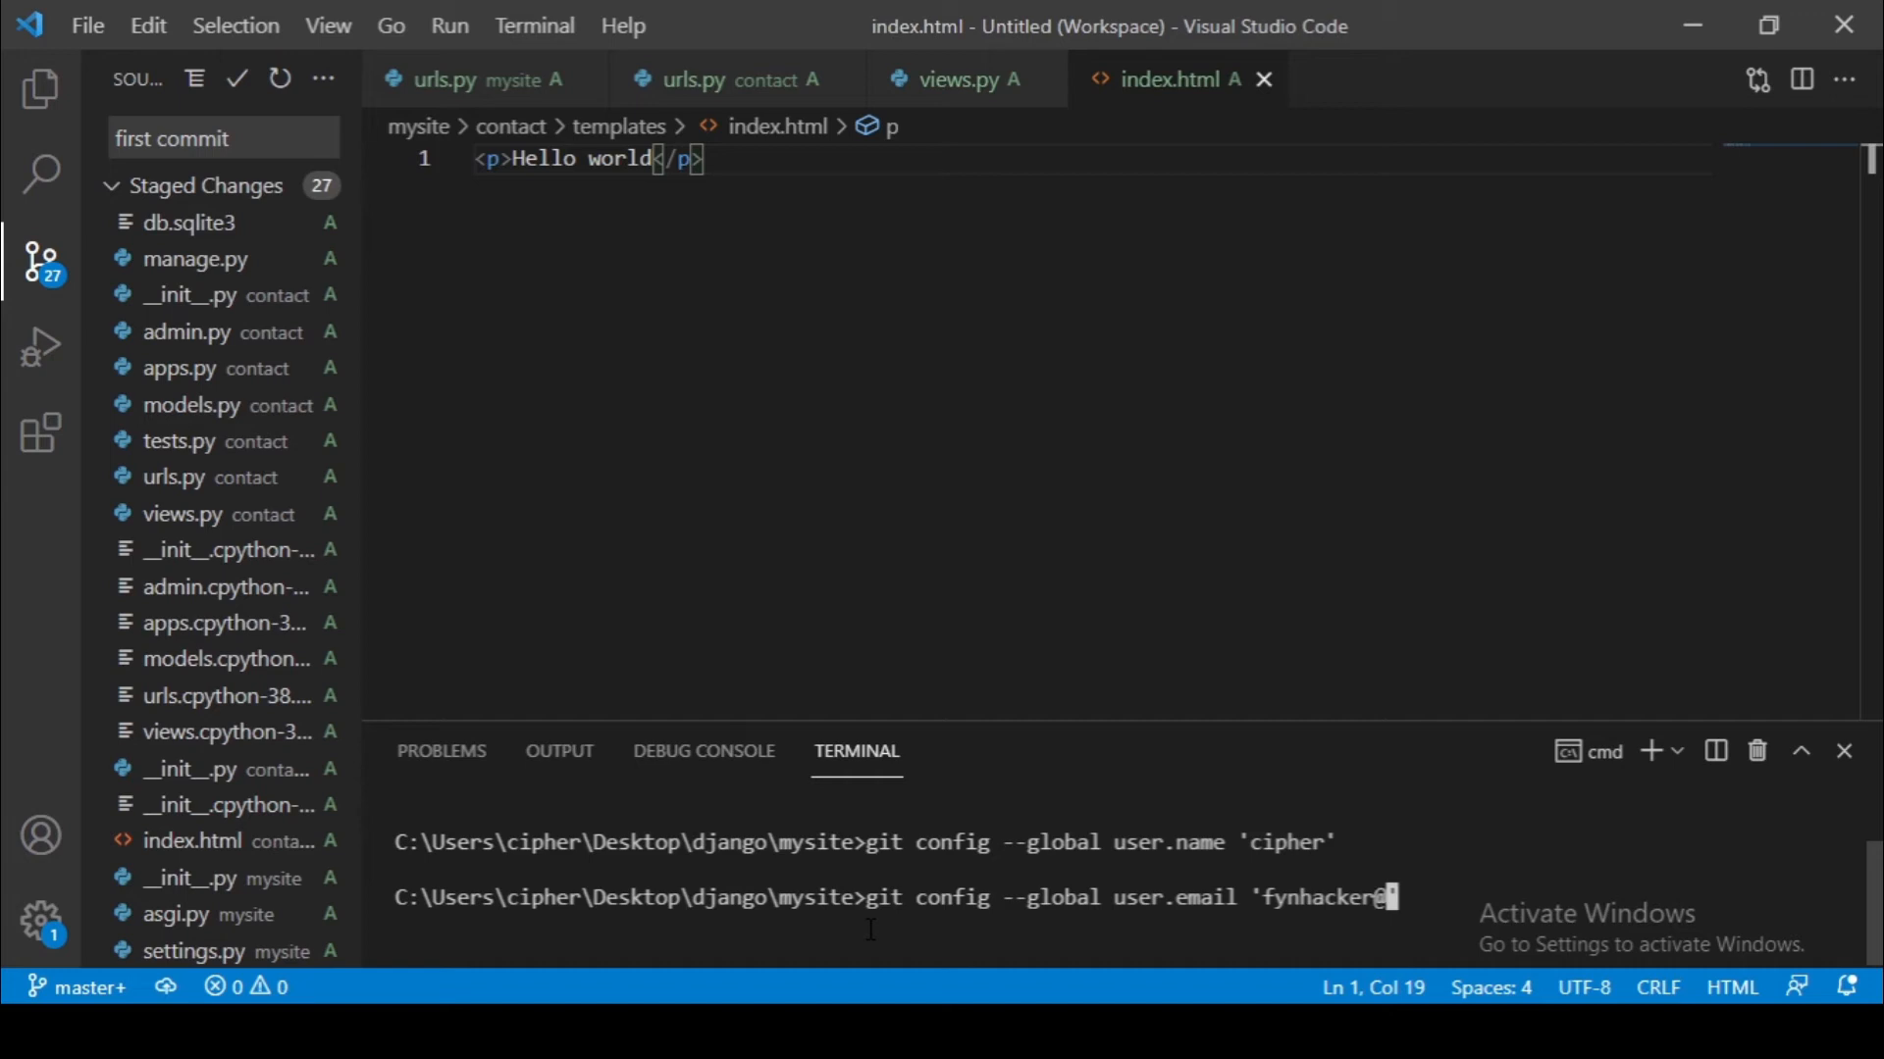
{"action": "type", "text": "@gmail"}
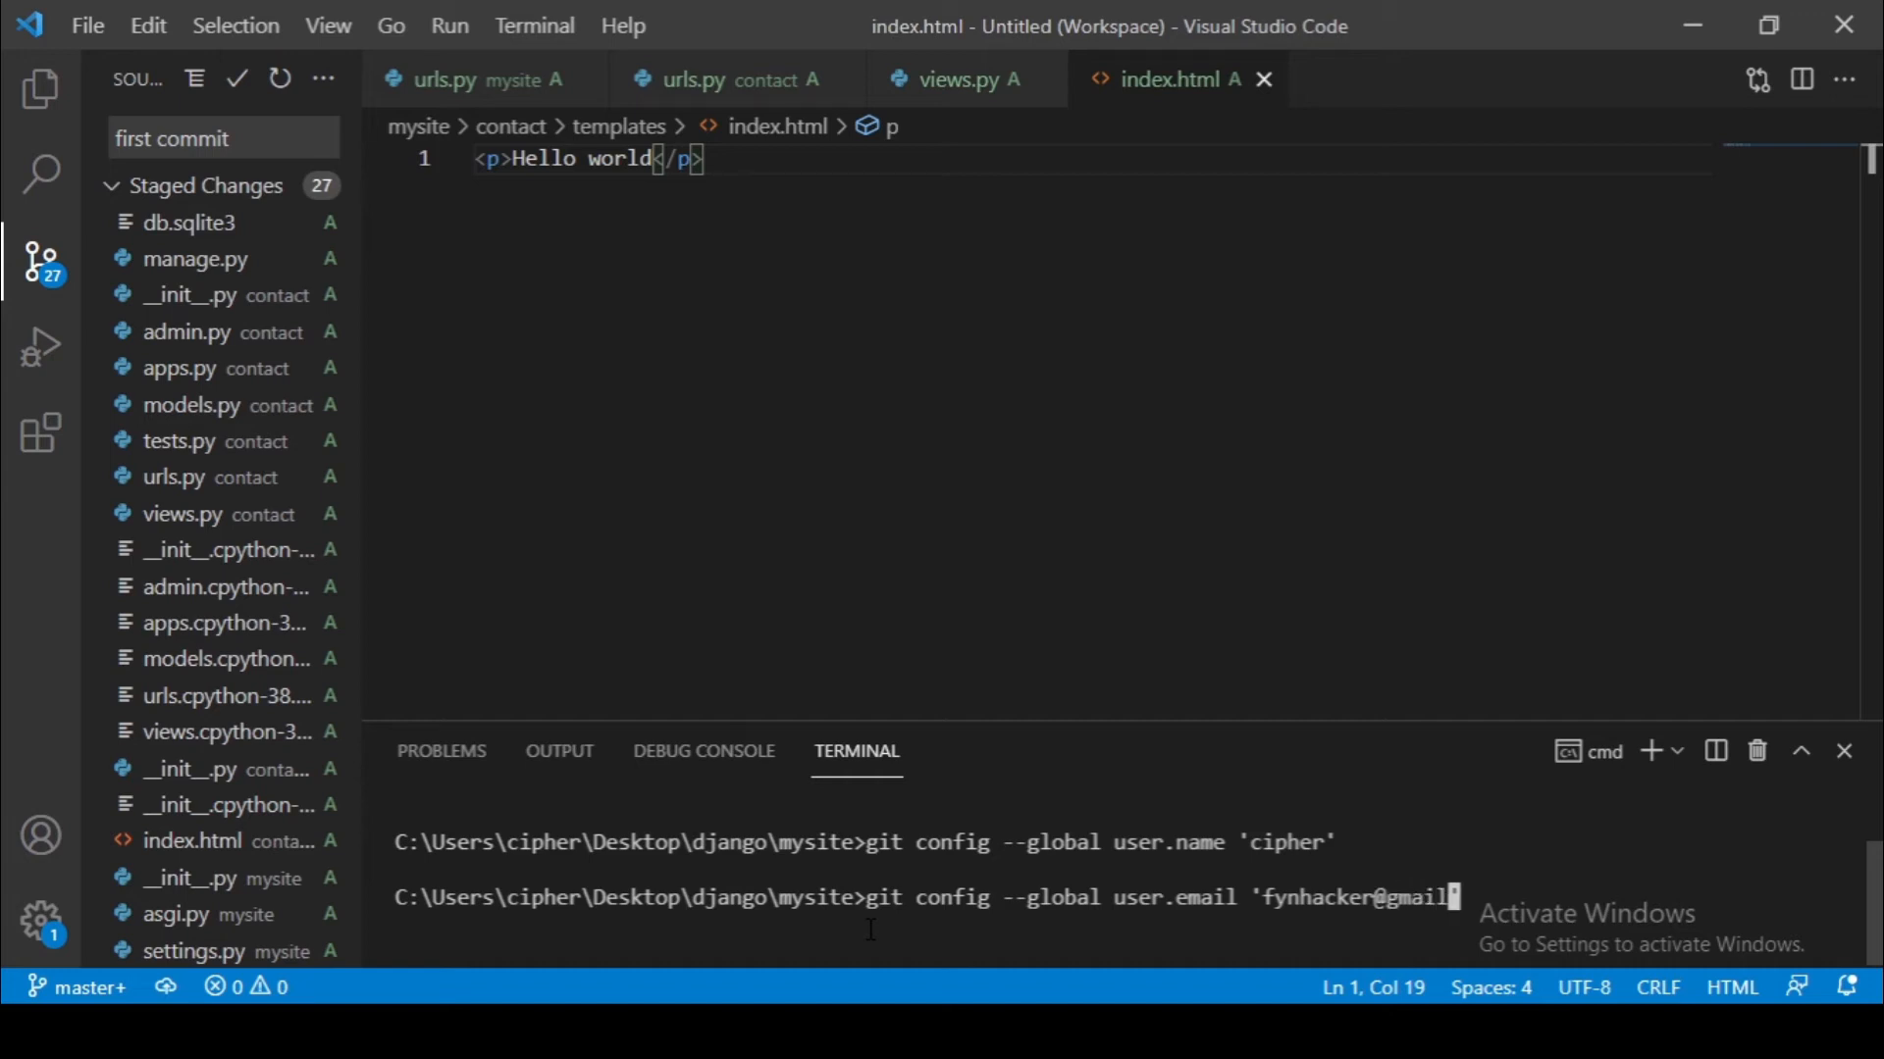
{"action": "type", "text": ".com'"}
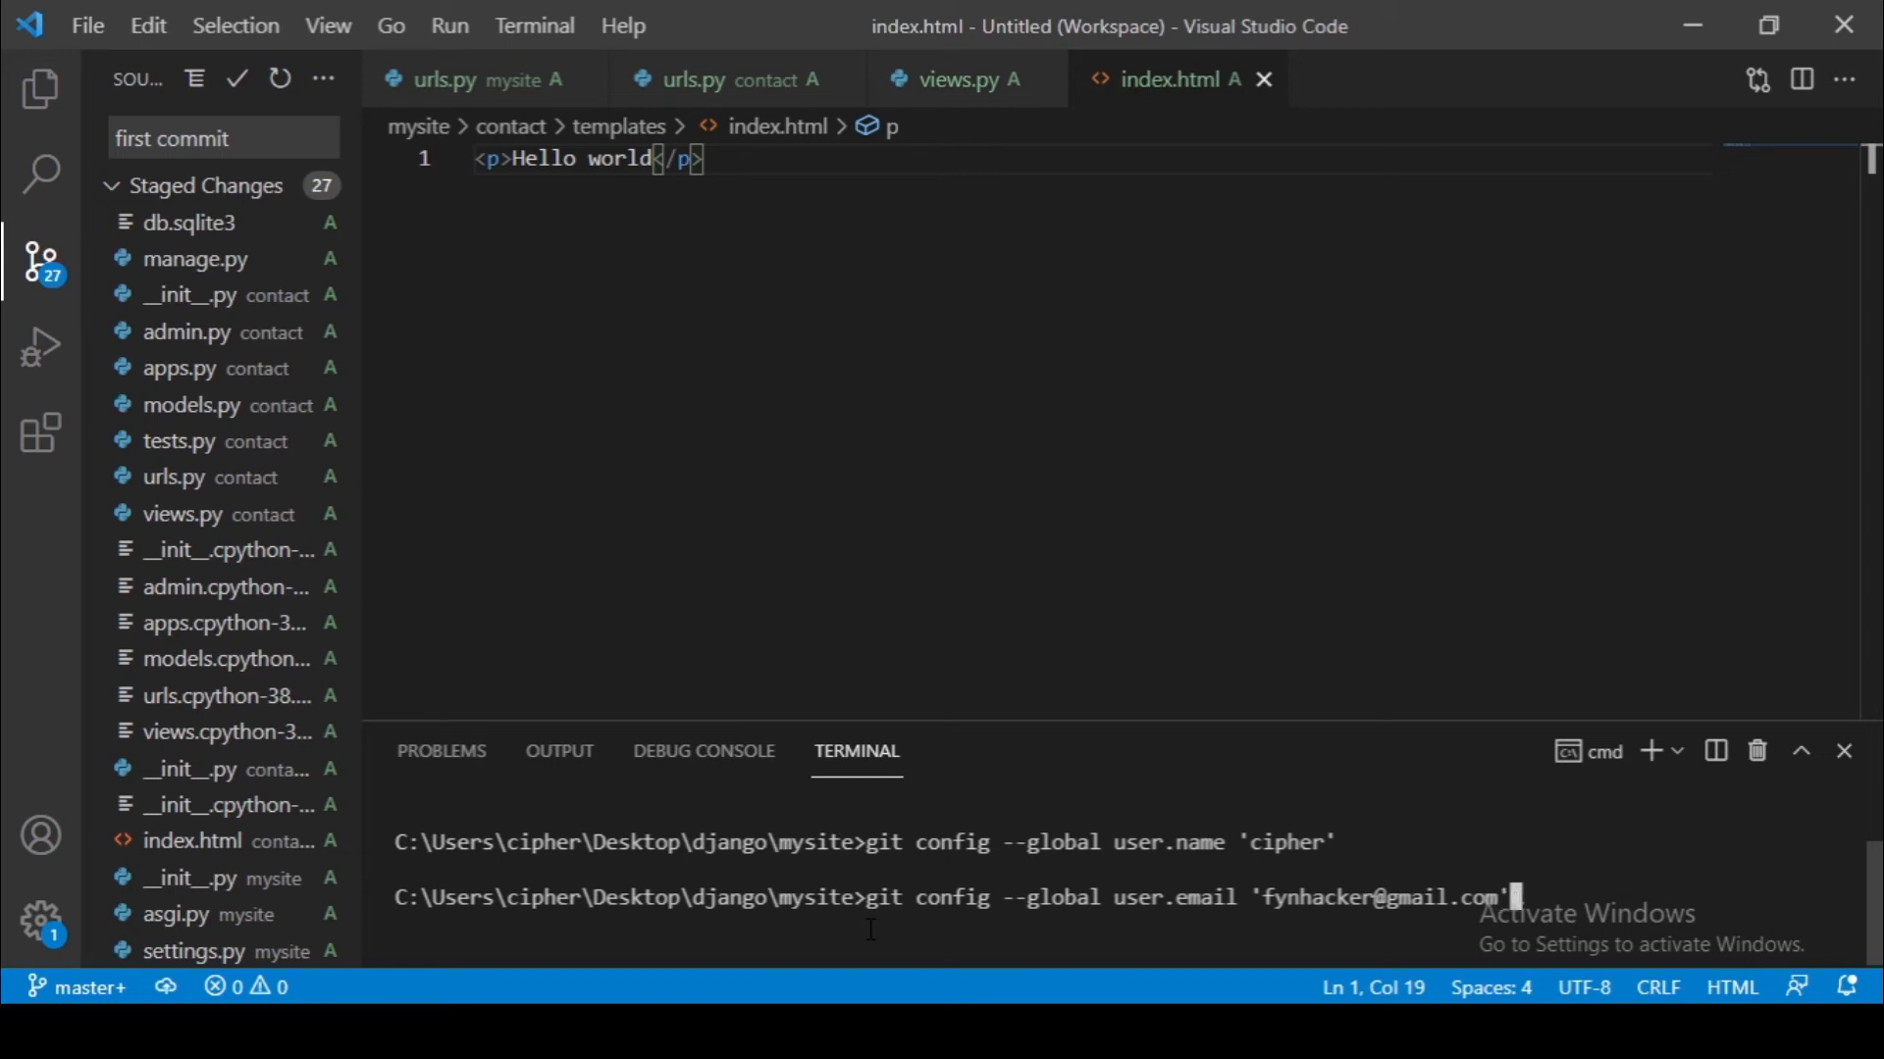
{"action": "key", "text": "Enter"}
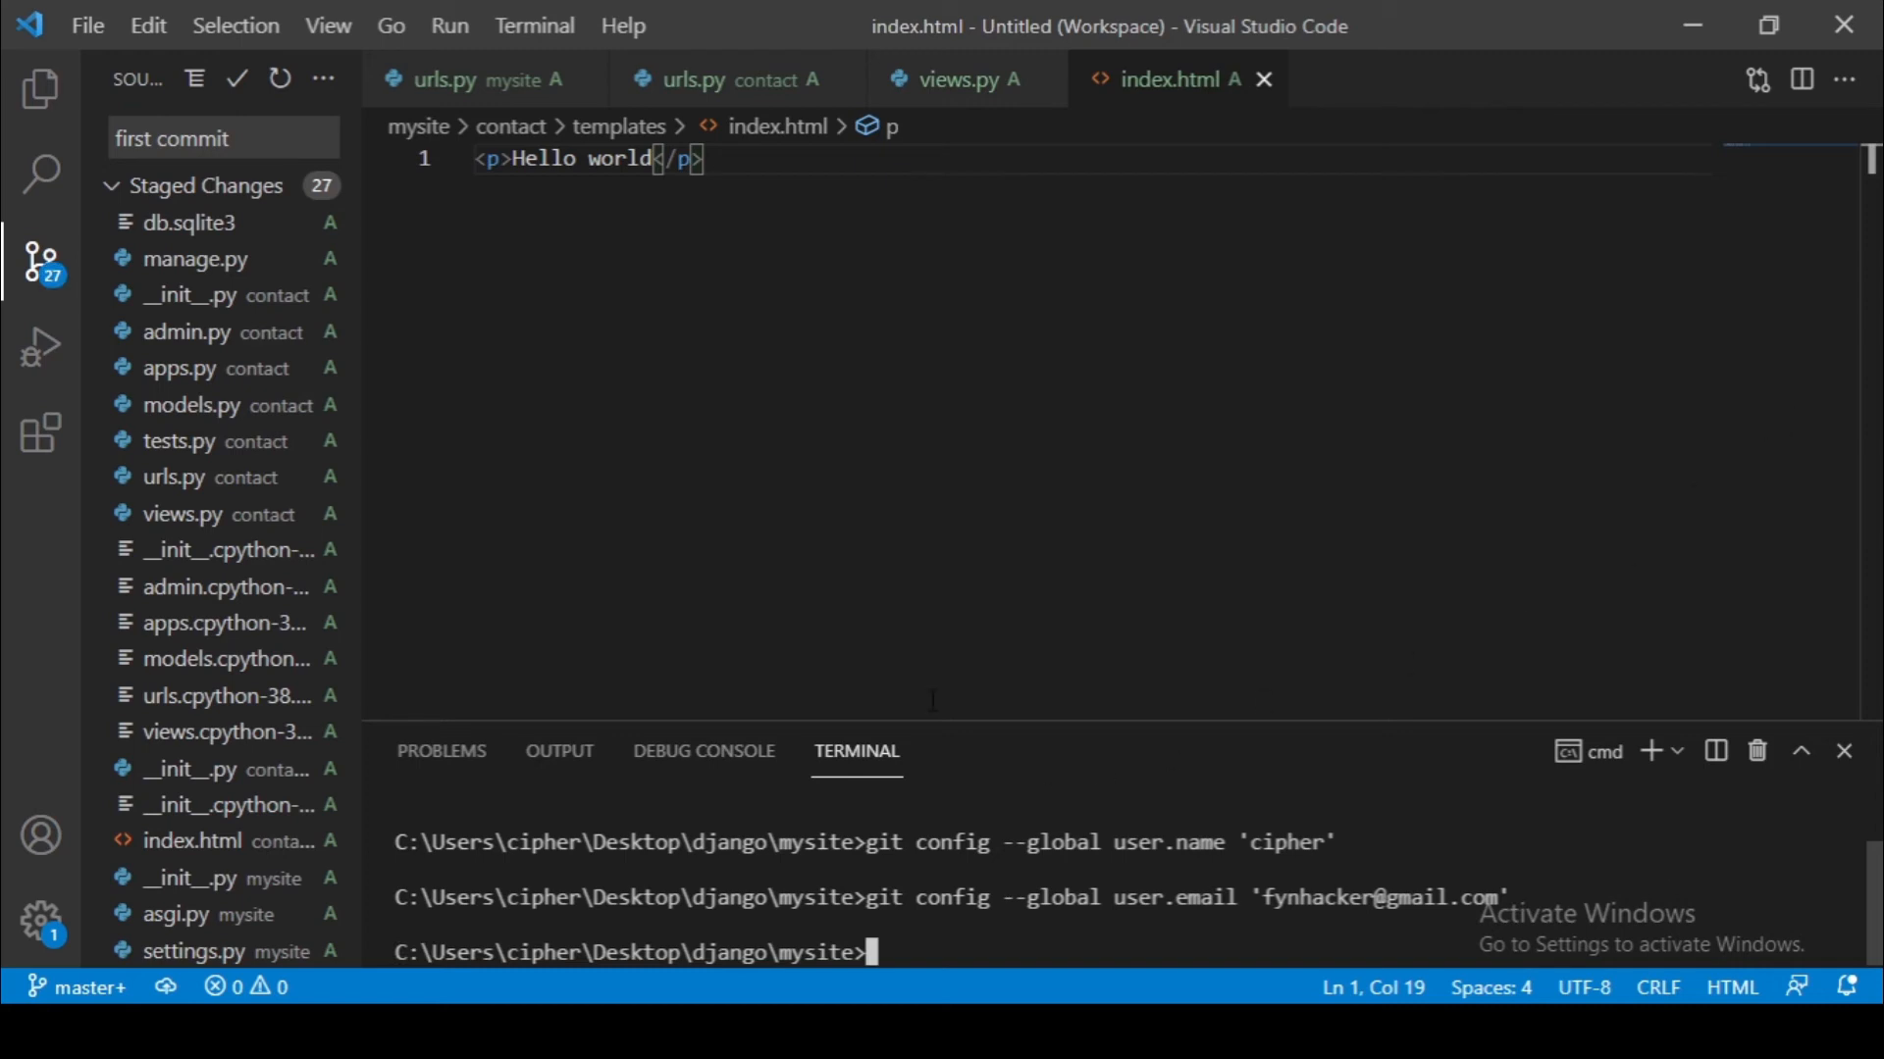
{"action": "mouse_move", "coordinate": [337, 324]}
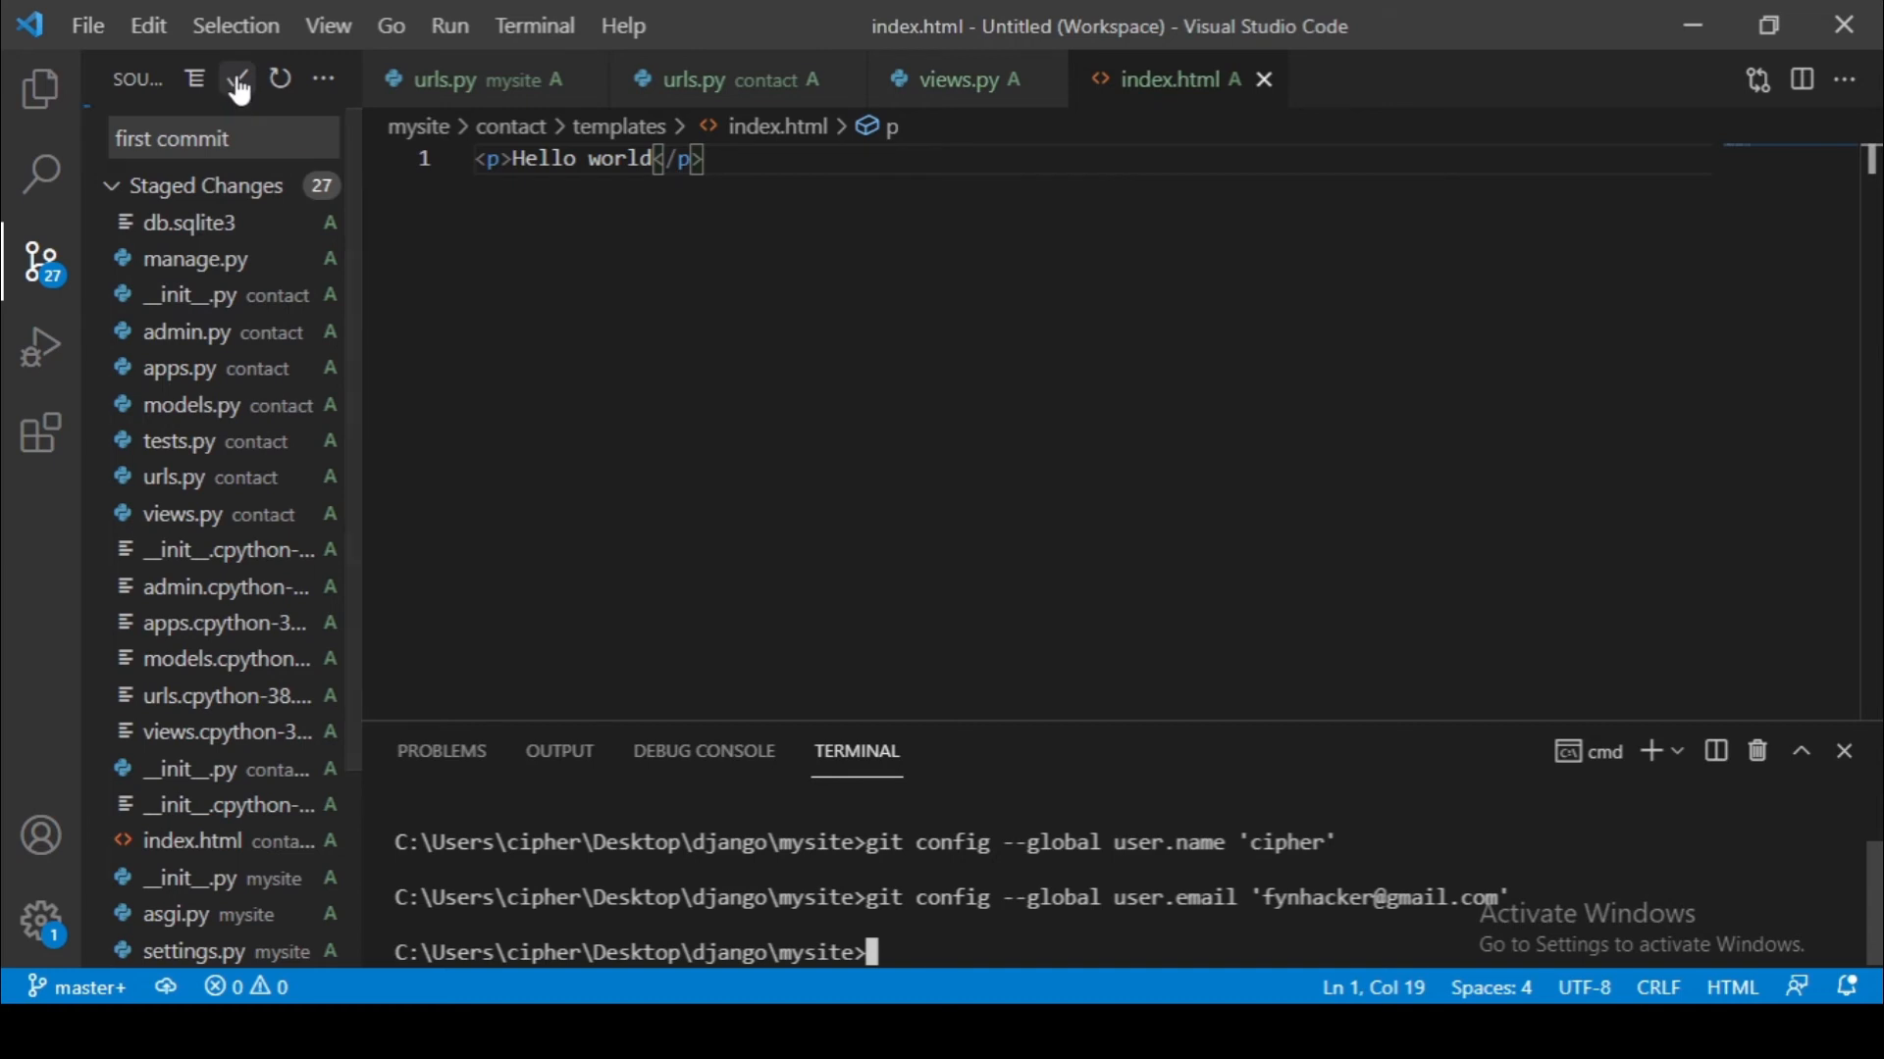
- Commit the 27 staged files as 'first commit', leaving no pending changes
{"action": "left_click", "coordinate": [235, 78]}
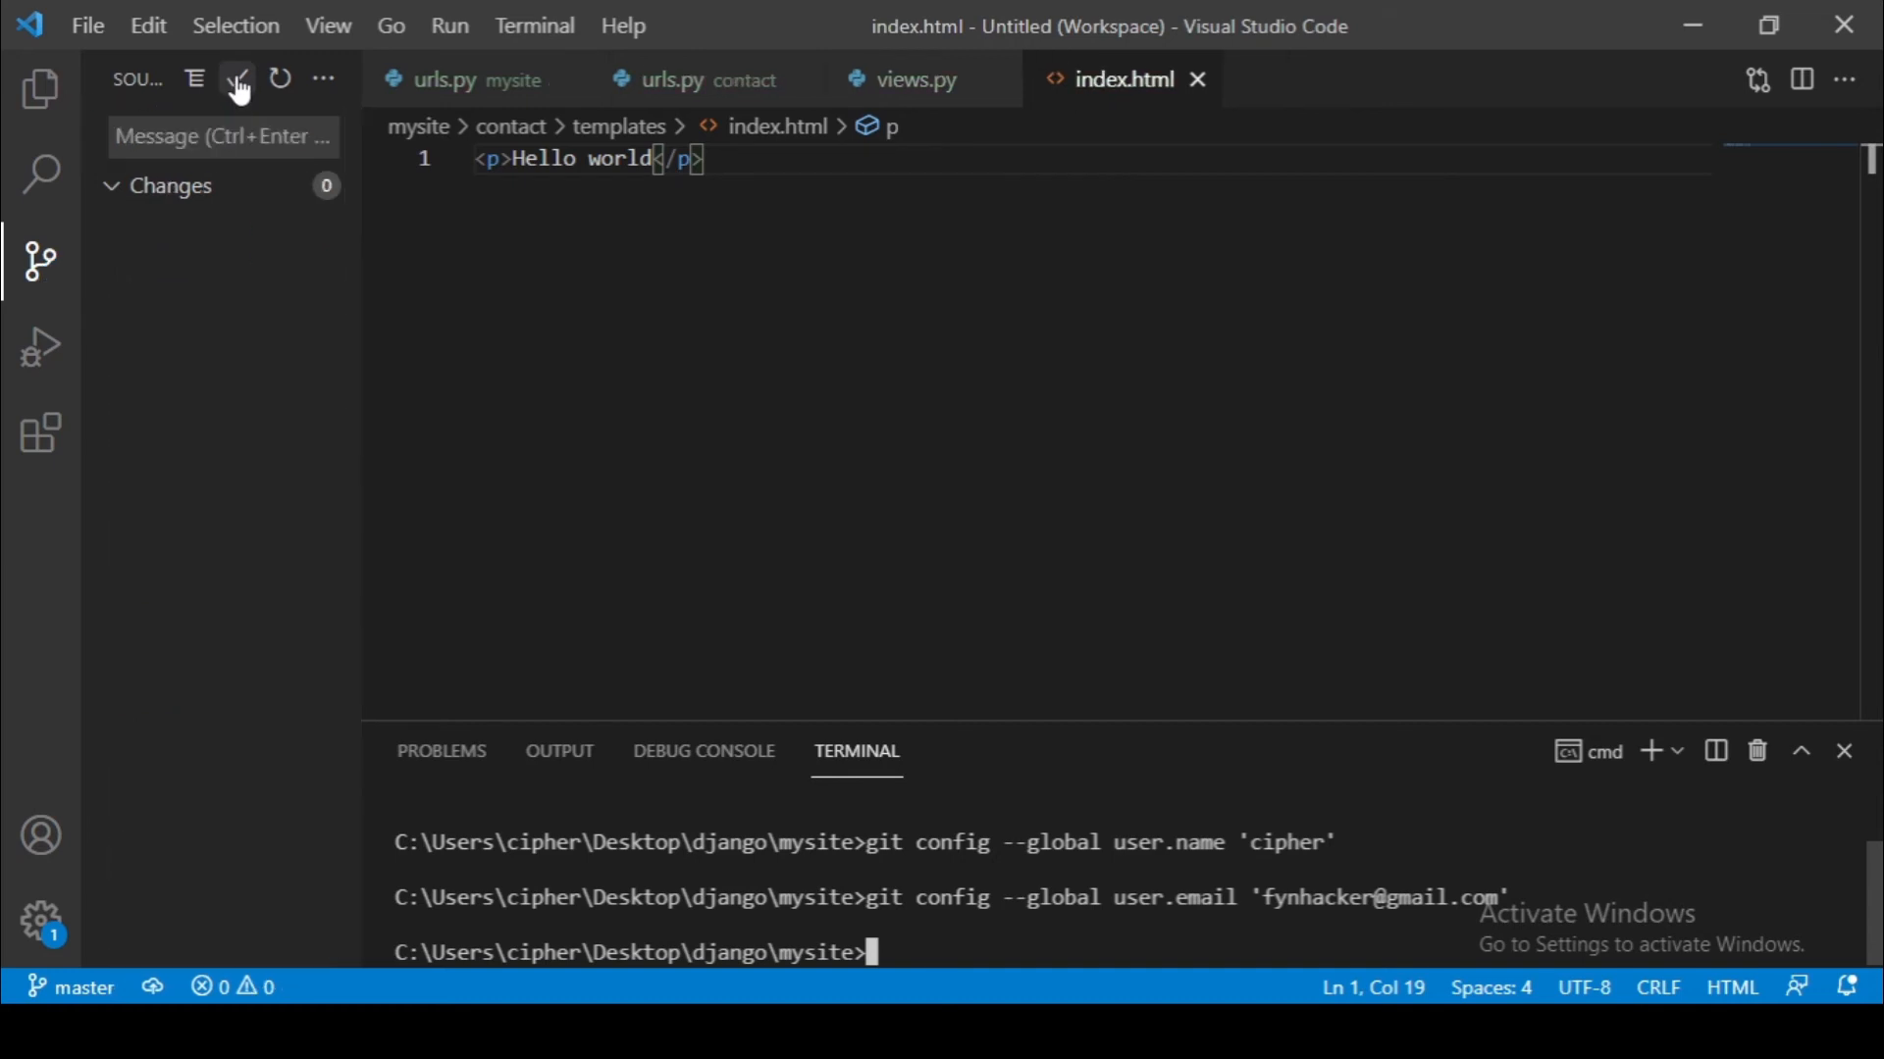